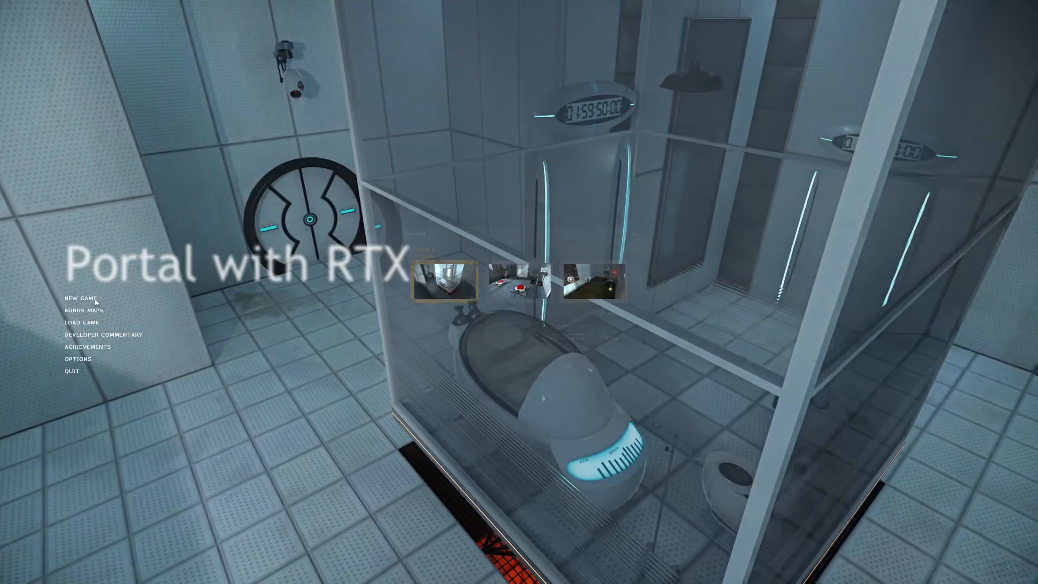
Step: Start a new game from the main menu
click(80, 298)
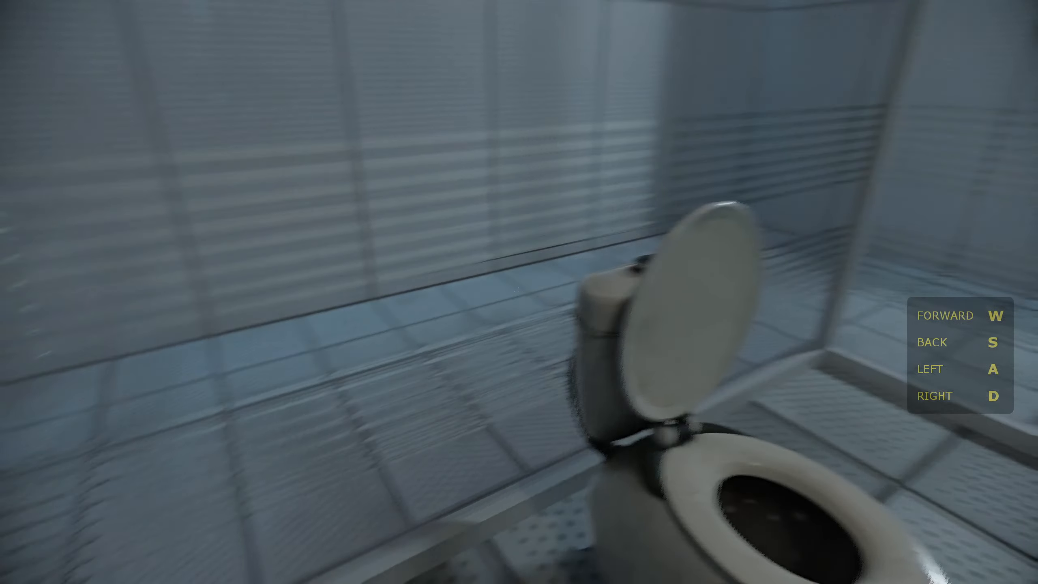
mouse_move(519, 291)
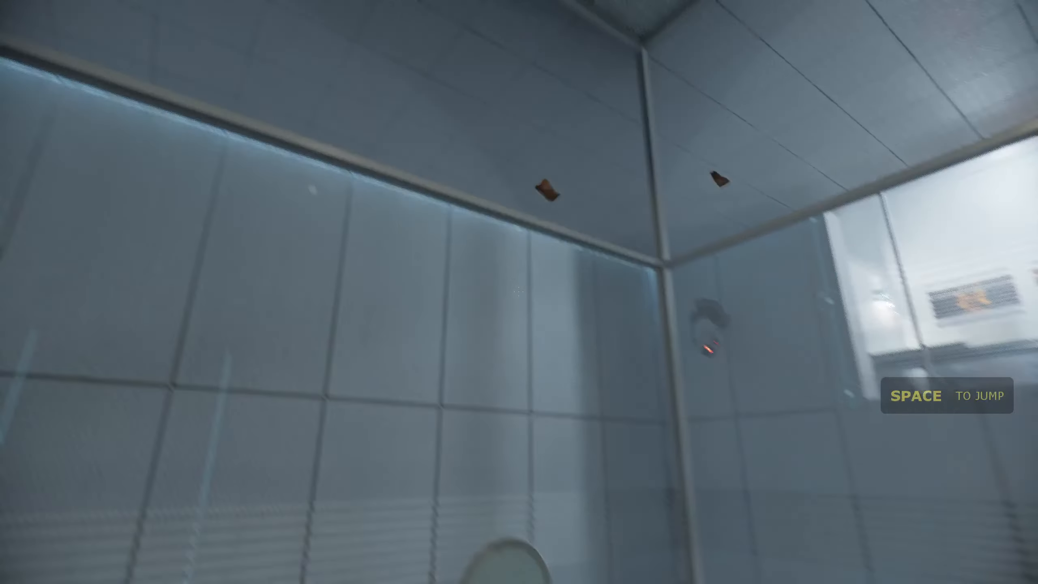
mouse_move(519, 292)
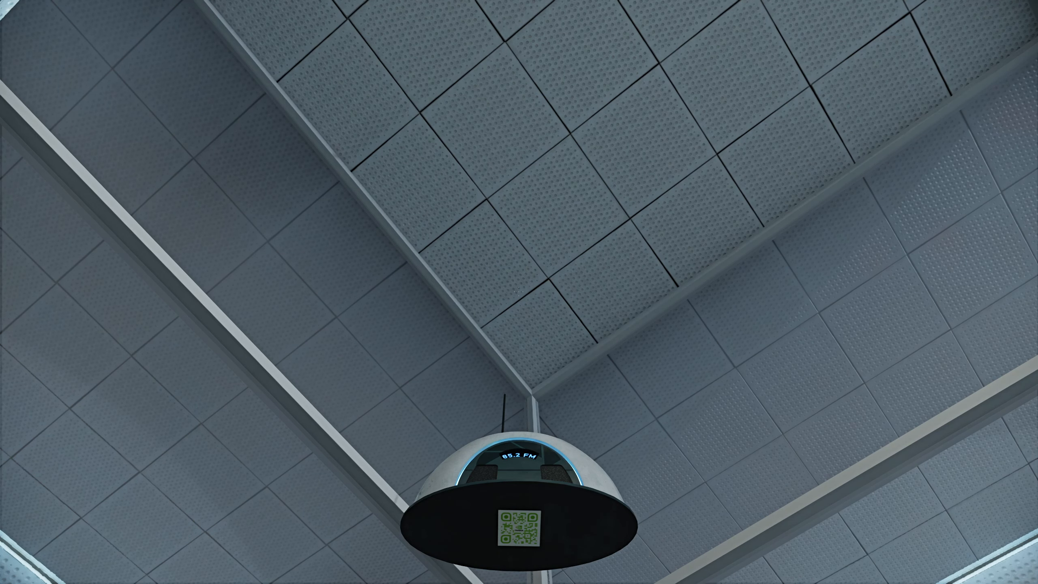
mouse_move(519, 291)
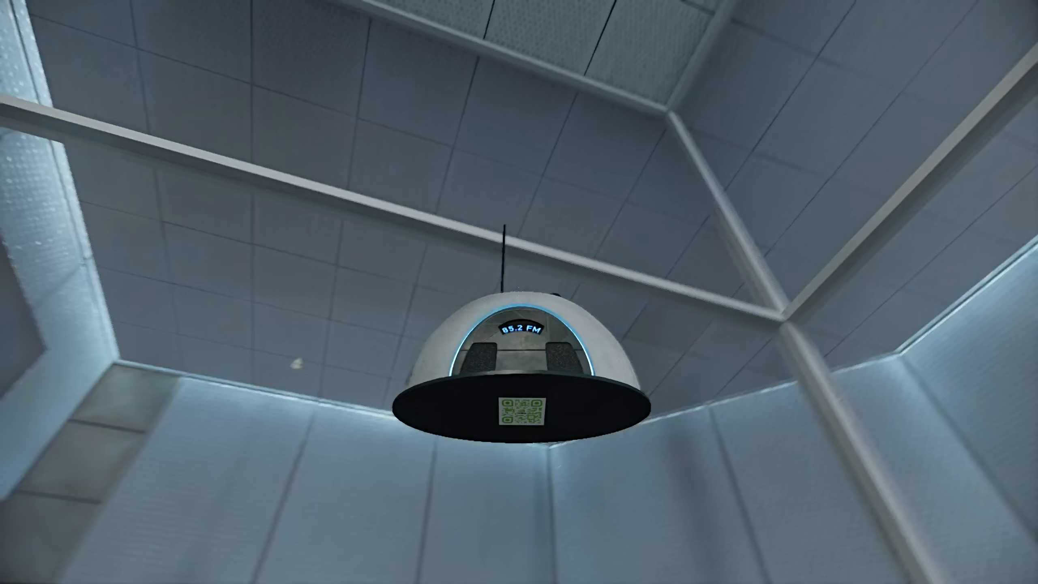
mouse_move(519, 292)
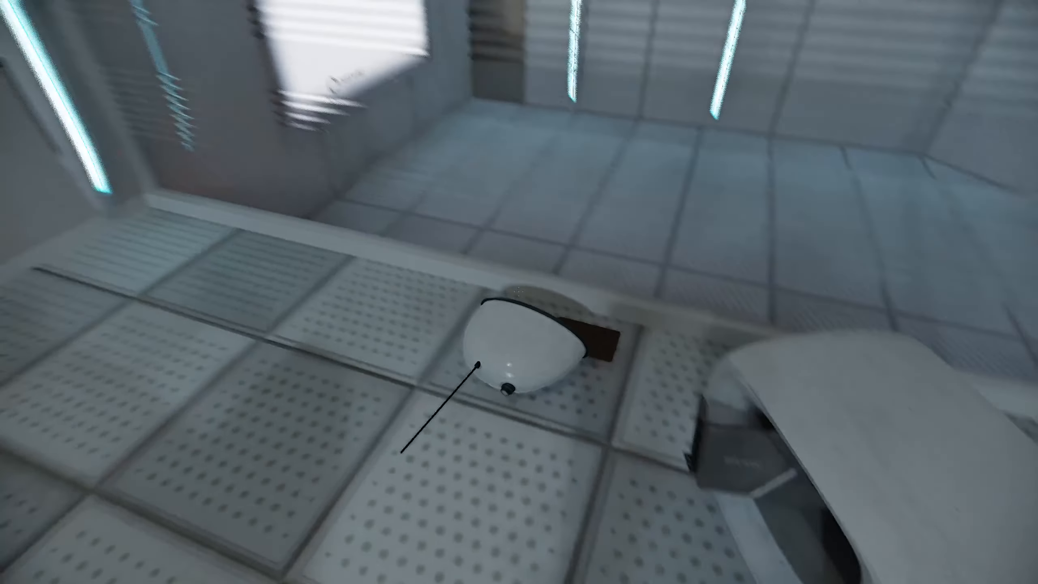
mouse_move(519, 292)
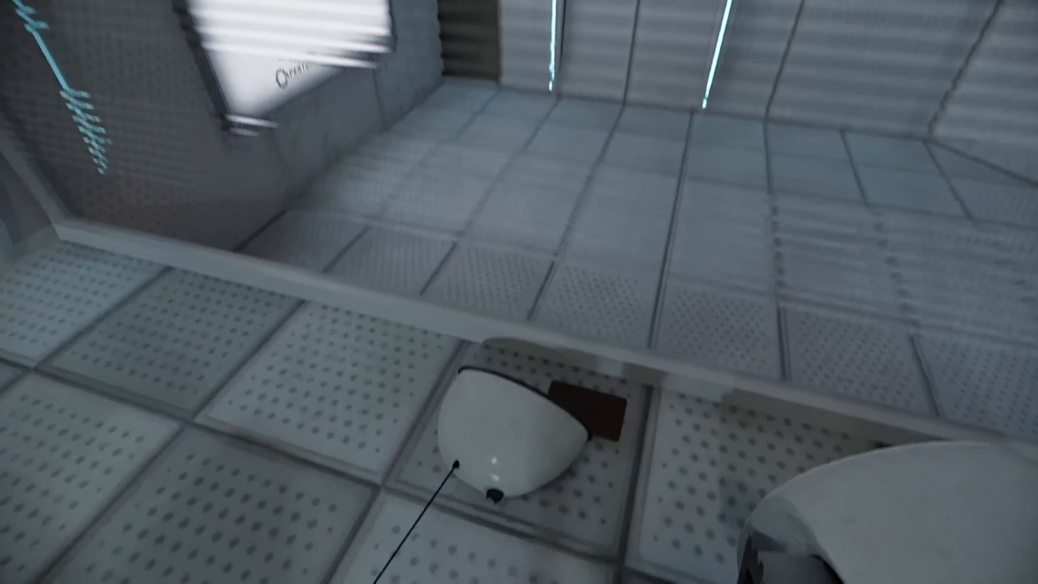
mouse_move(518, 292)
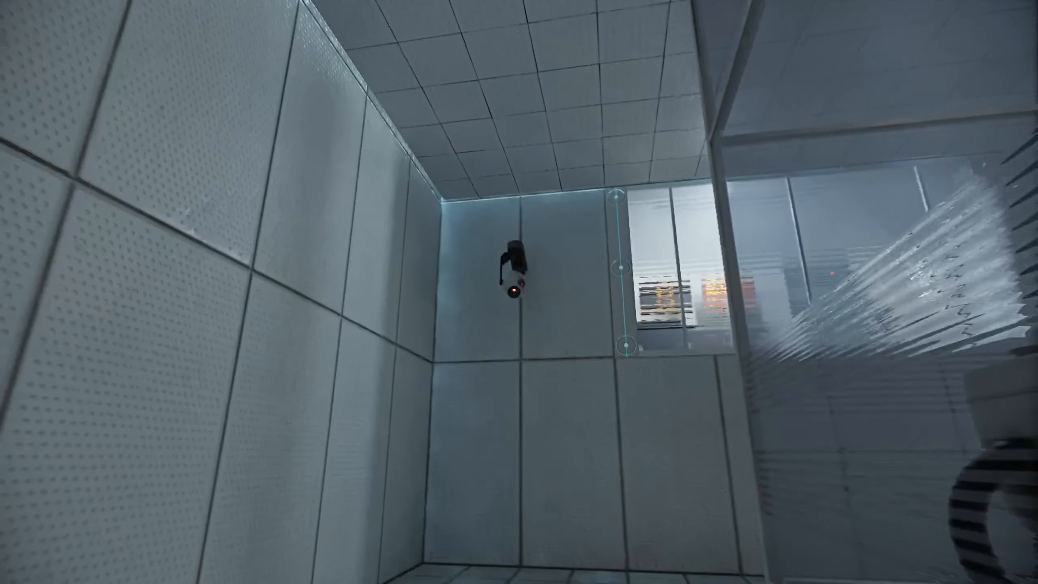
mouse_move(519, 292)
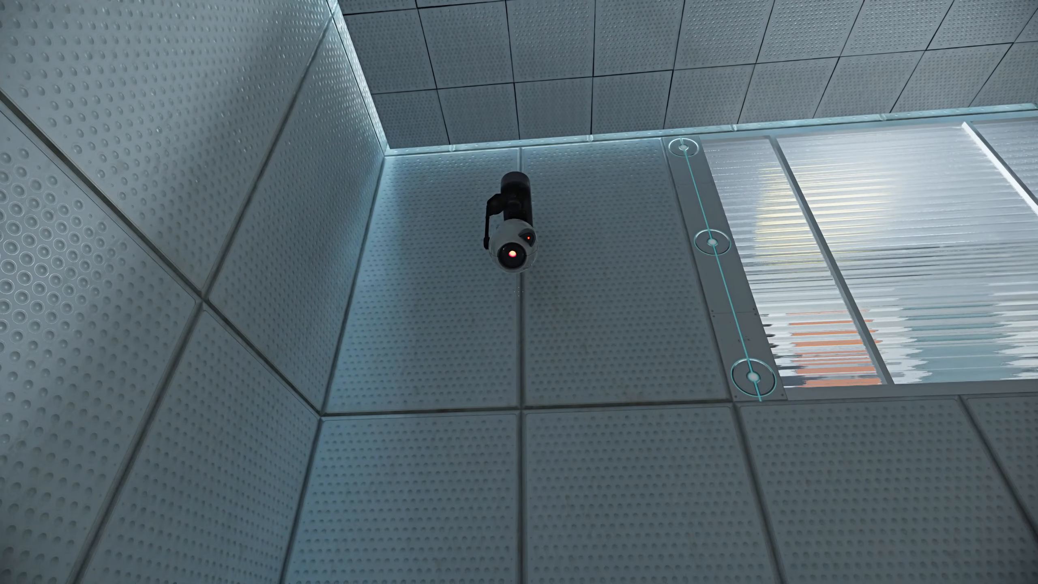
mouse_move(519, 291)
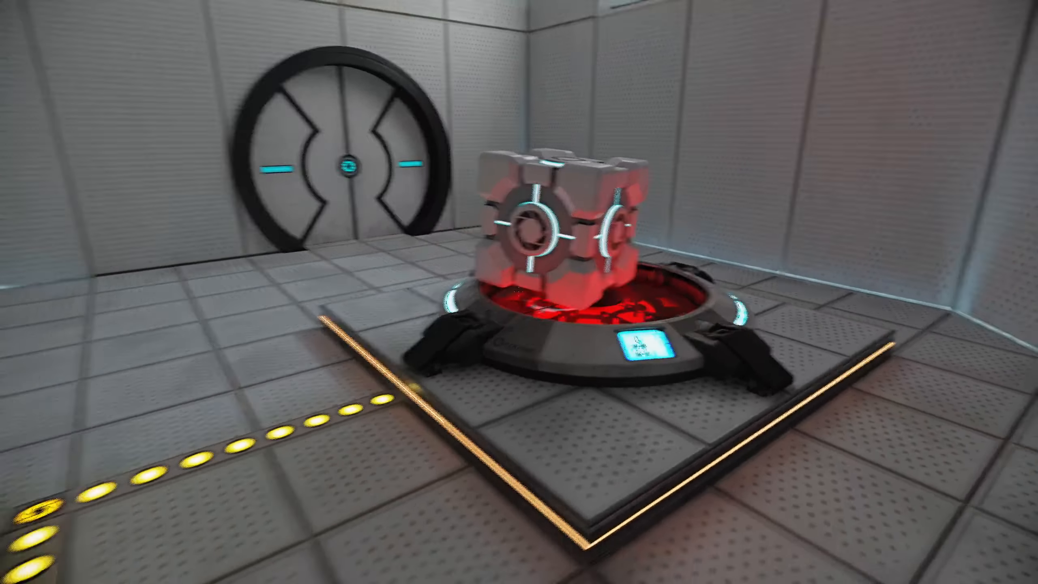
mouse_move(518, 291)
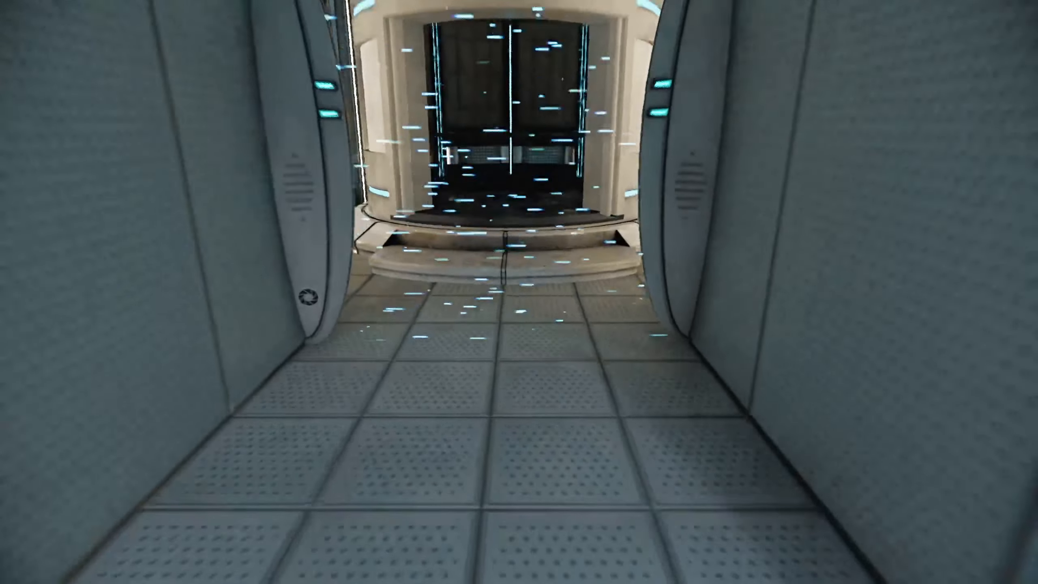
mouse_move(519, 292)
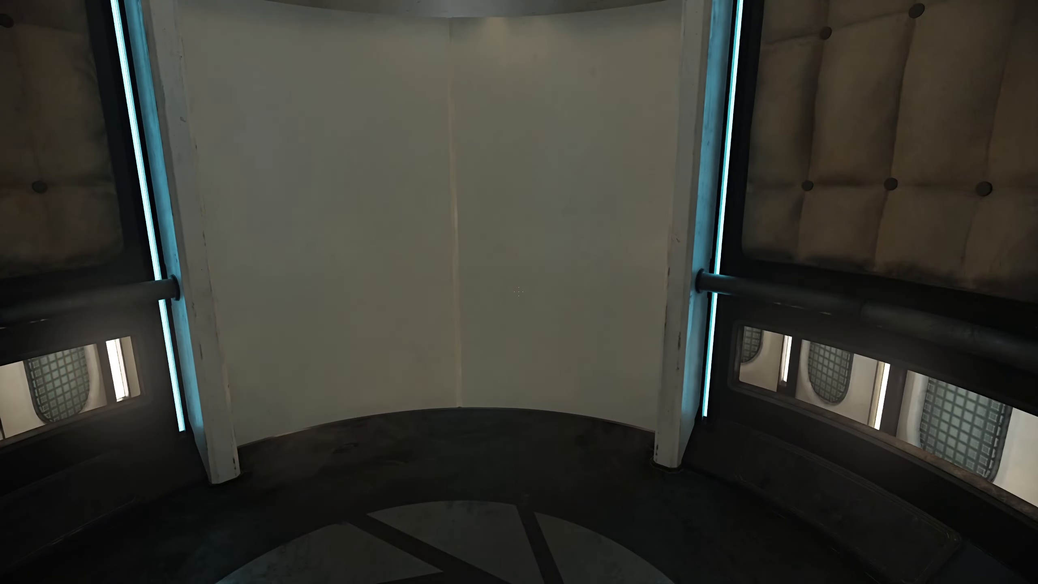
mouse_move(519, 292)
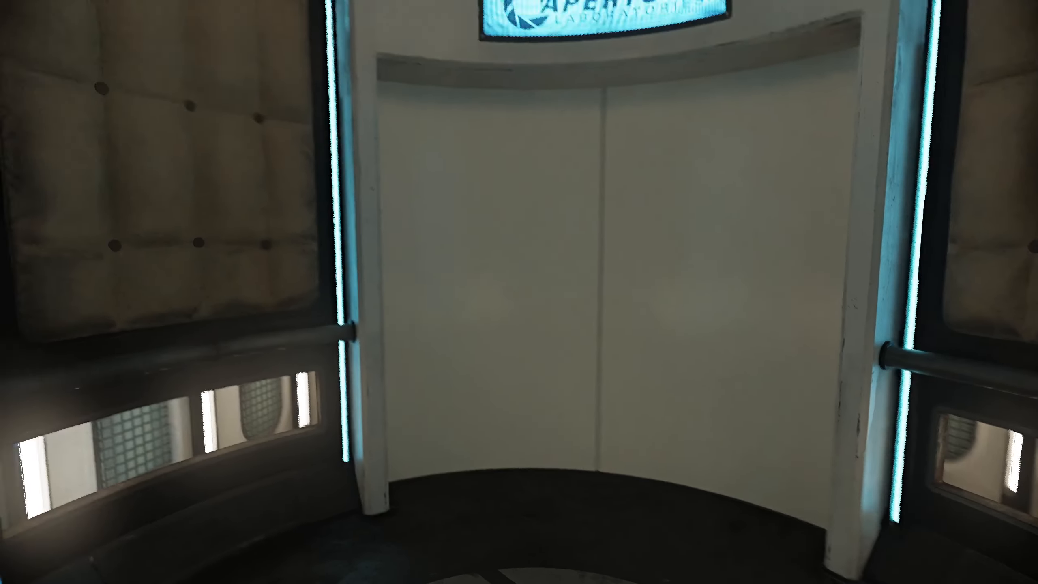
mouse_move(518, 292)
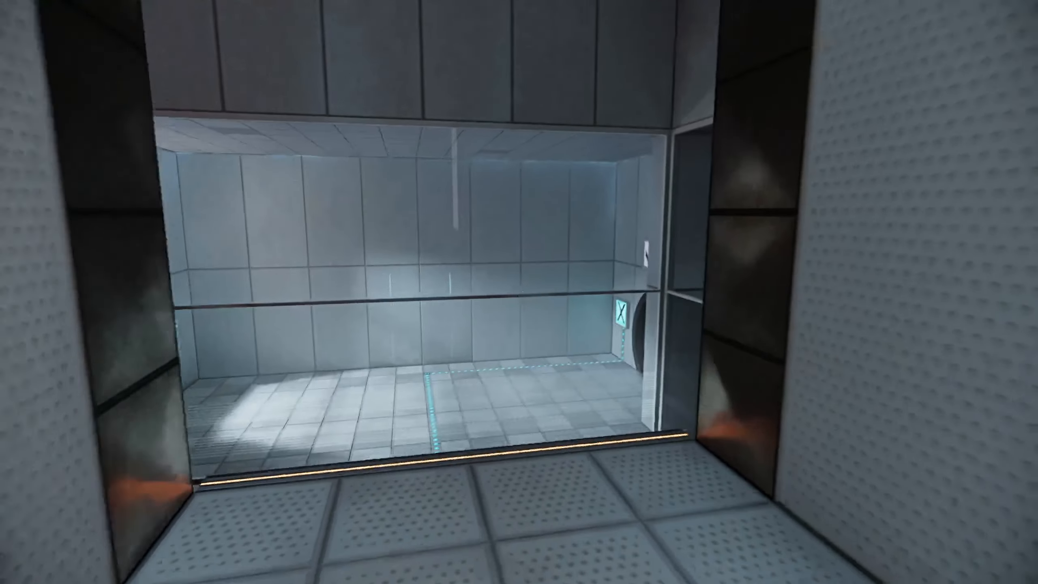
mouse_move(519, 292)
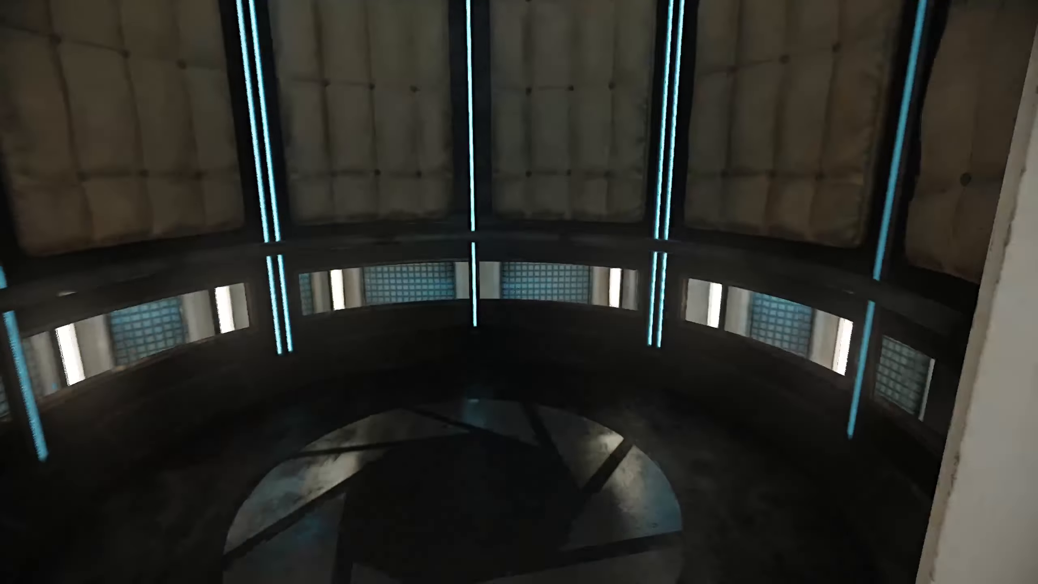
mouse_move(518, 292)
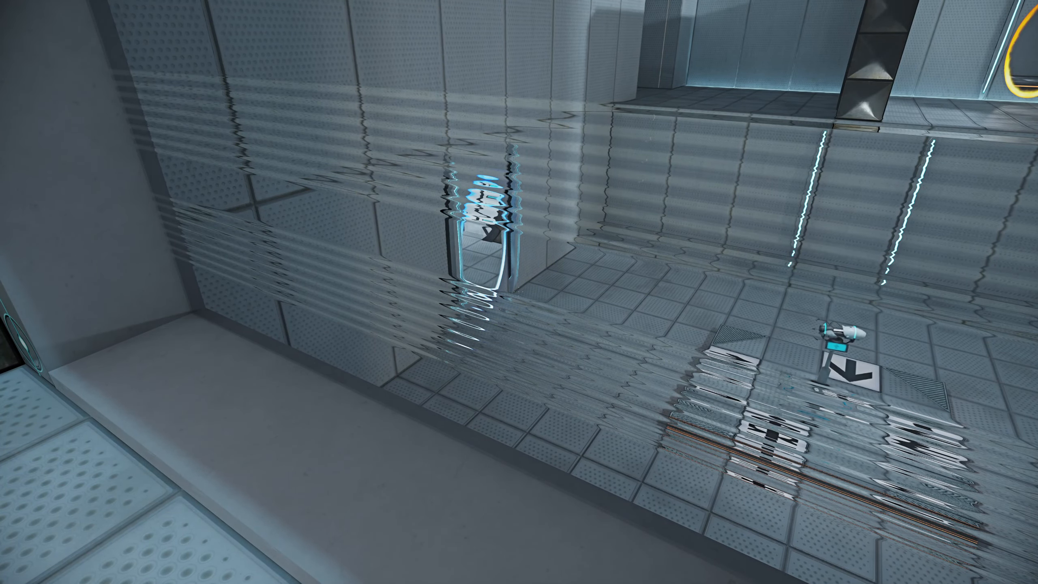
mouse_move(519, 292)
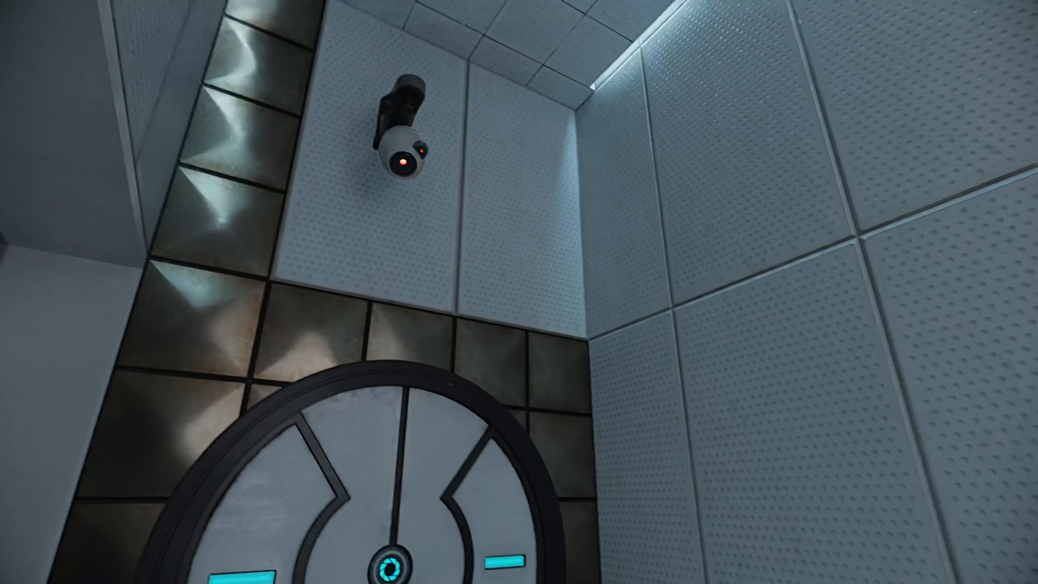
mouse_move(519, 292)
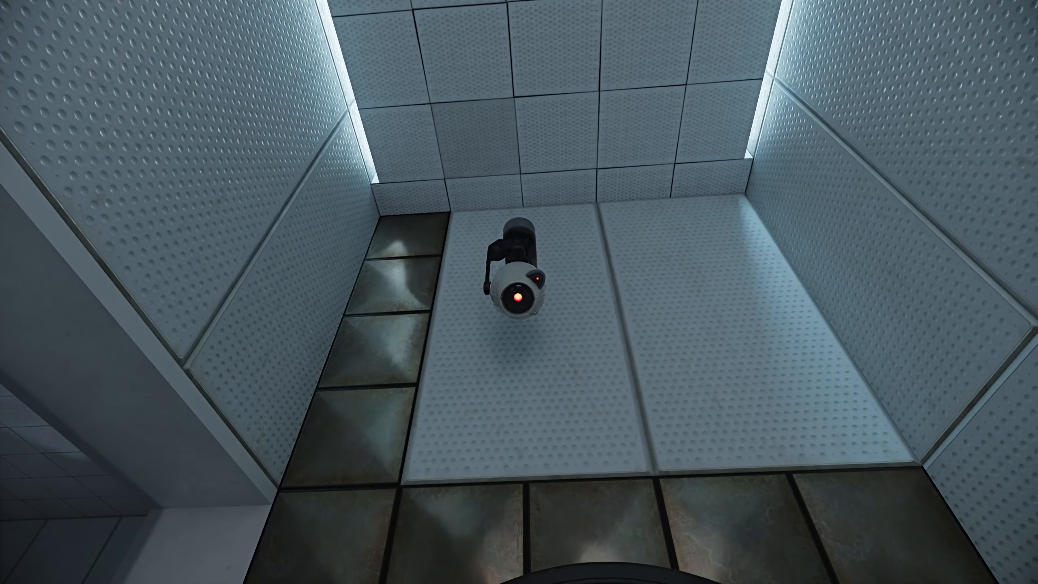
mouse_move(519, 292)
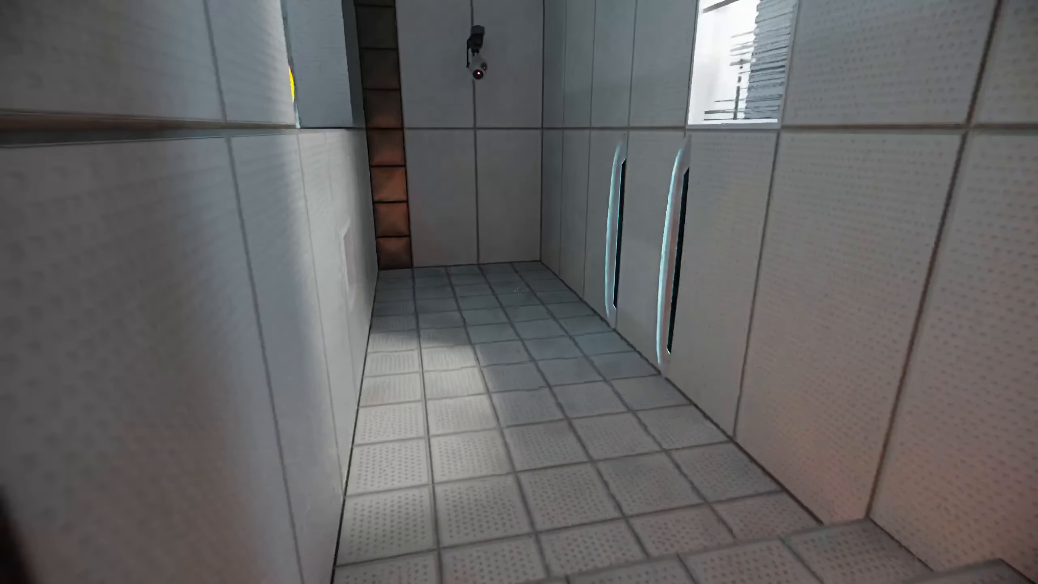
mouse_move(519, 292)
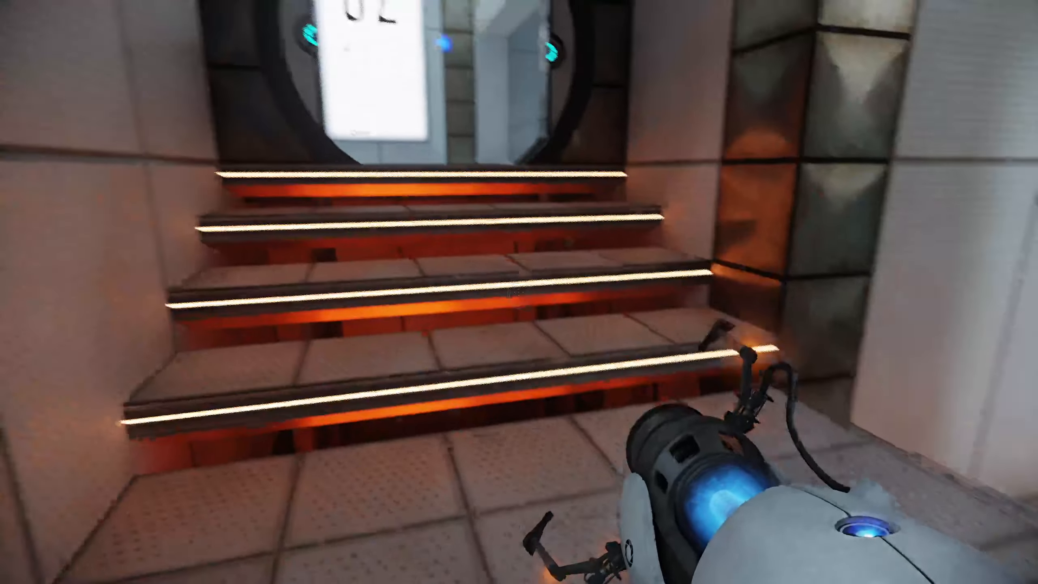
mouse_move(519, 292)
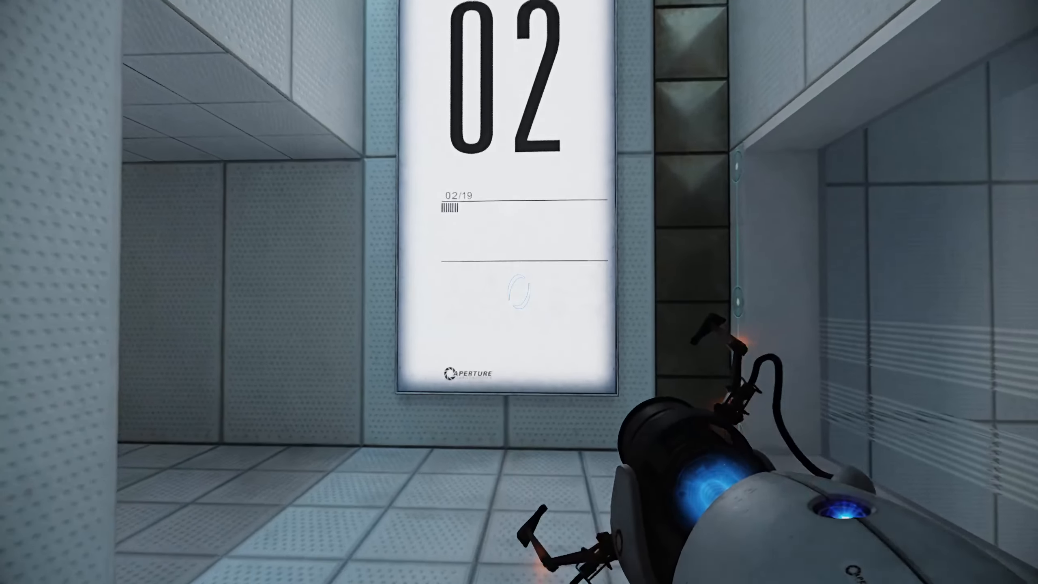
mouse_move(518, 292)
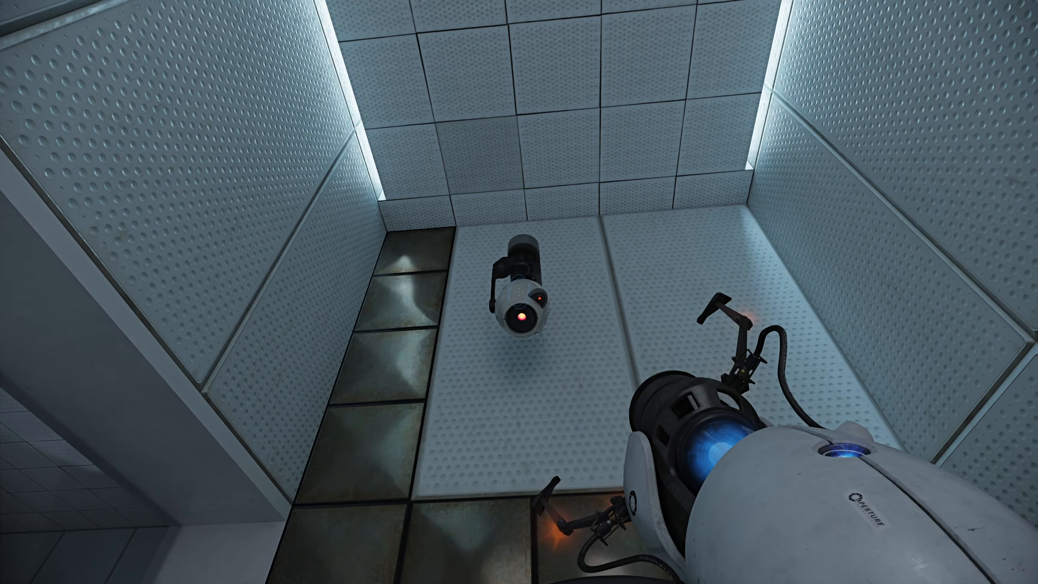
Step: Place portals on the ceiling panel and far ledge to cross the lava pit
click(503, 311)
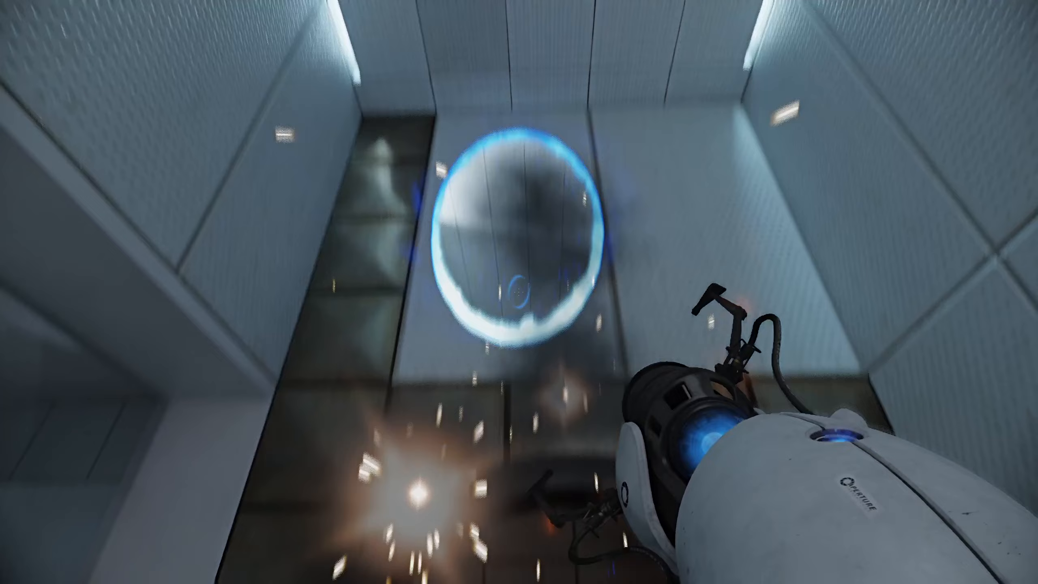
mouse_move(519, 292)
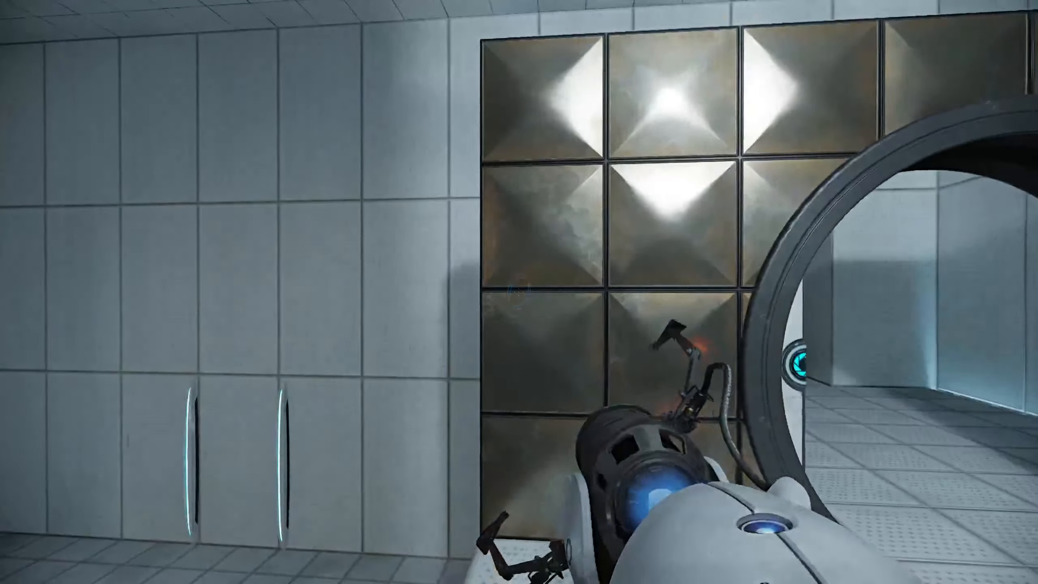
mouse_move(518, 292)
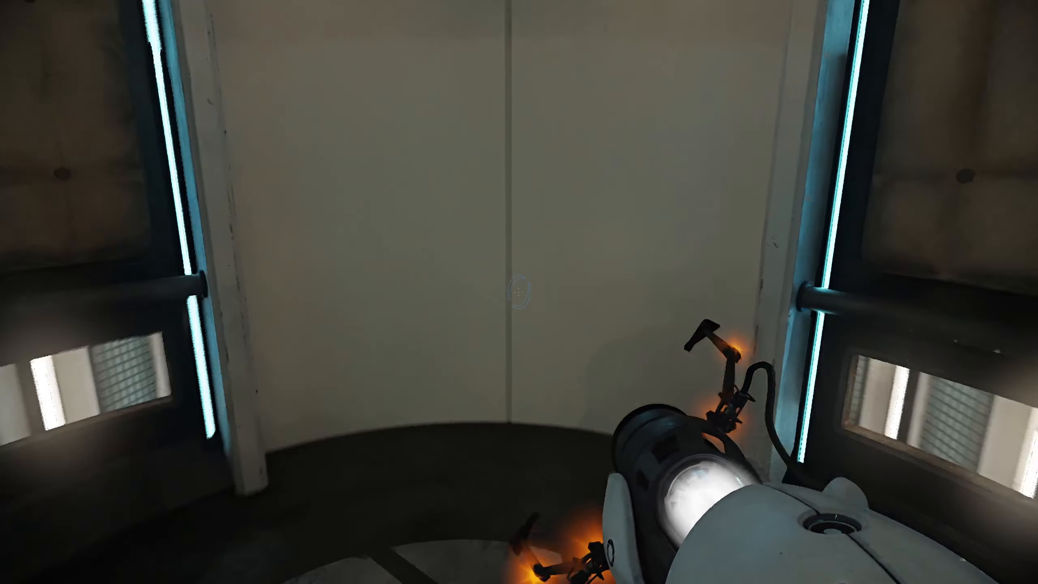
mouse_move(519, 292)
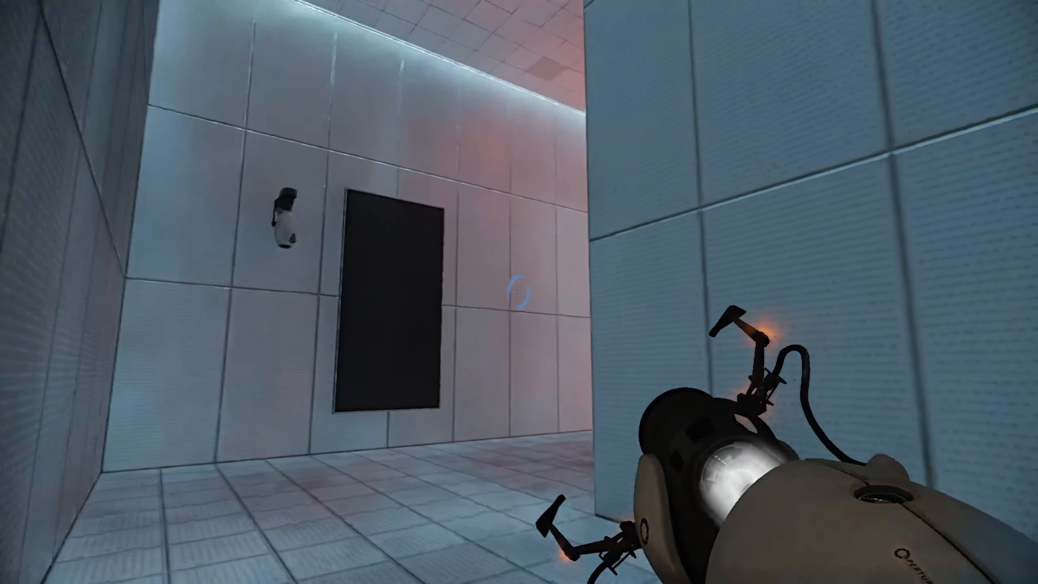
click(518, 292)
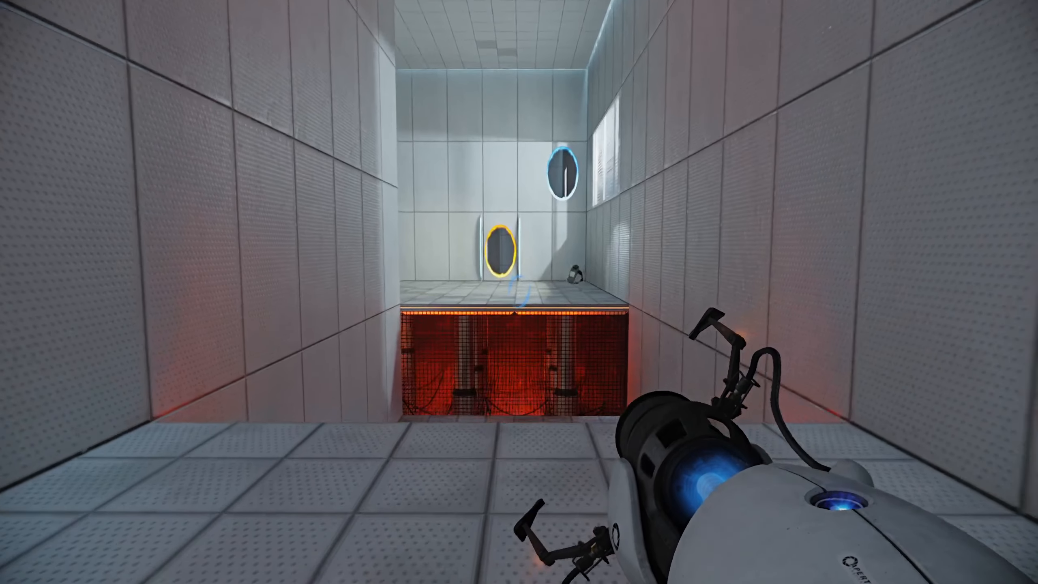
mouse_move(519, 292)
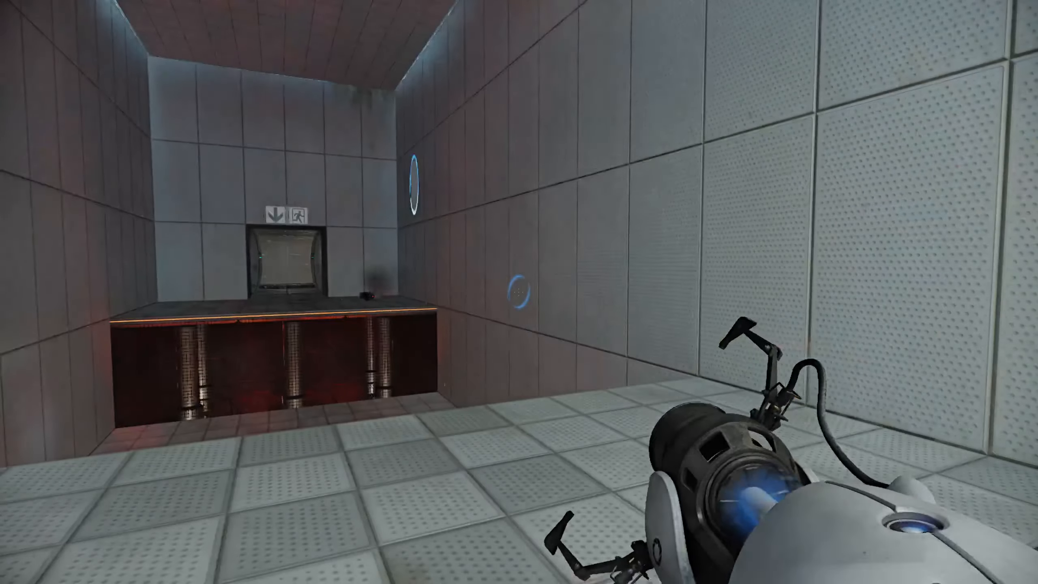
click(519, 292)
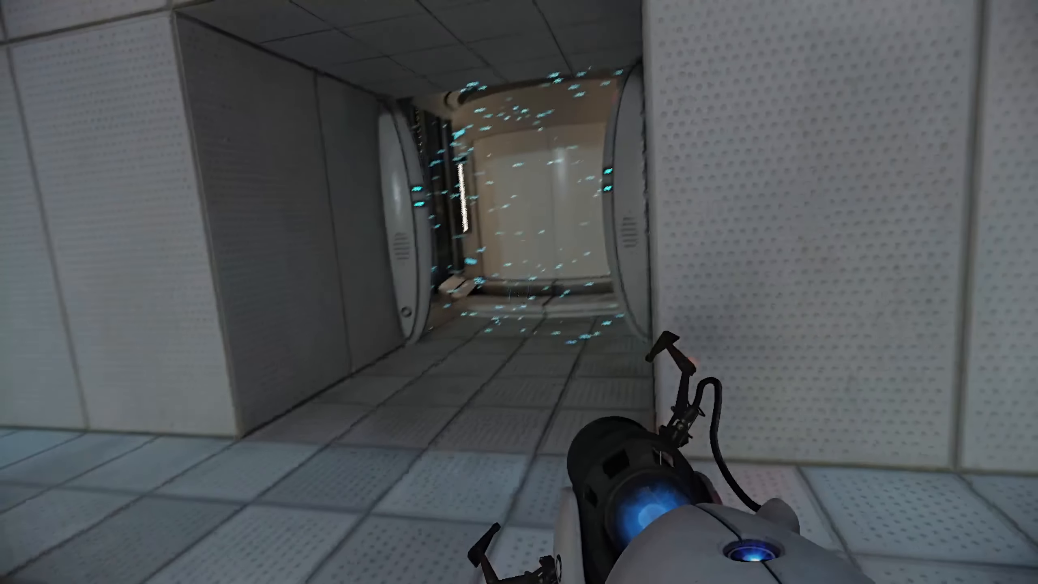
mouse_move(518, 292)
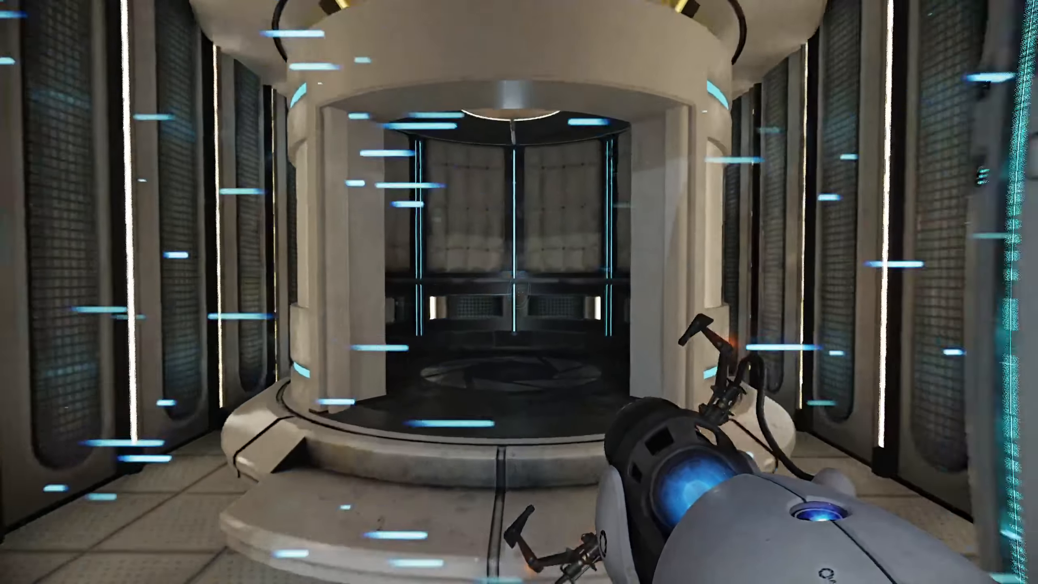
Step: Walk forward into the exit elevator at the end of chamber 02
key(w)
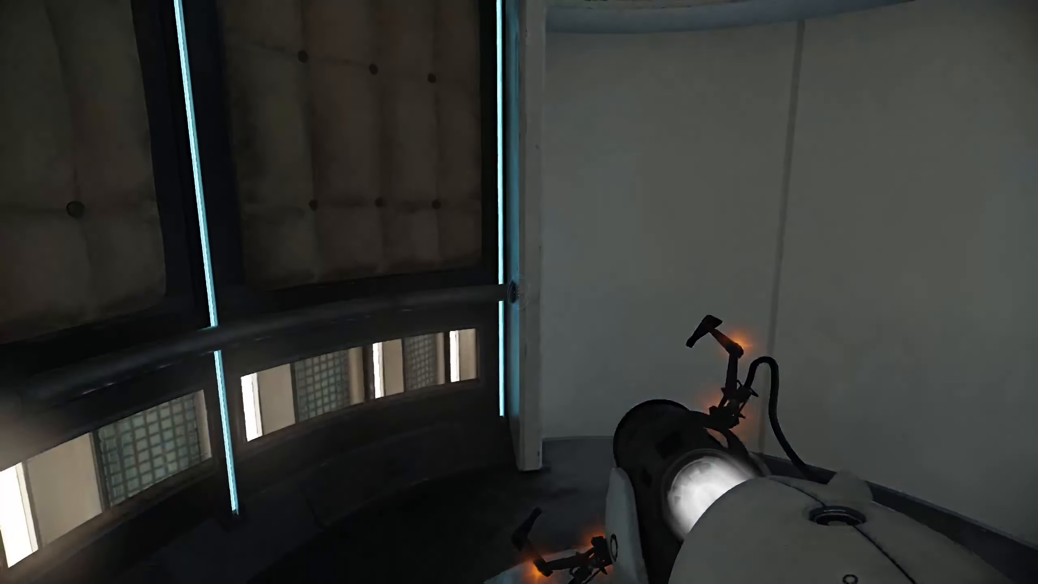
mouse_move(518, 292)
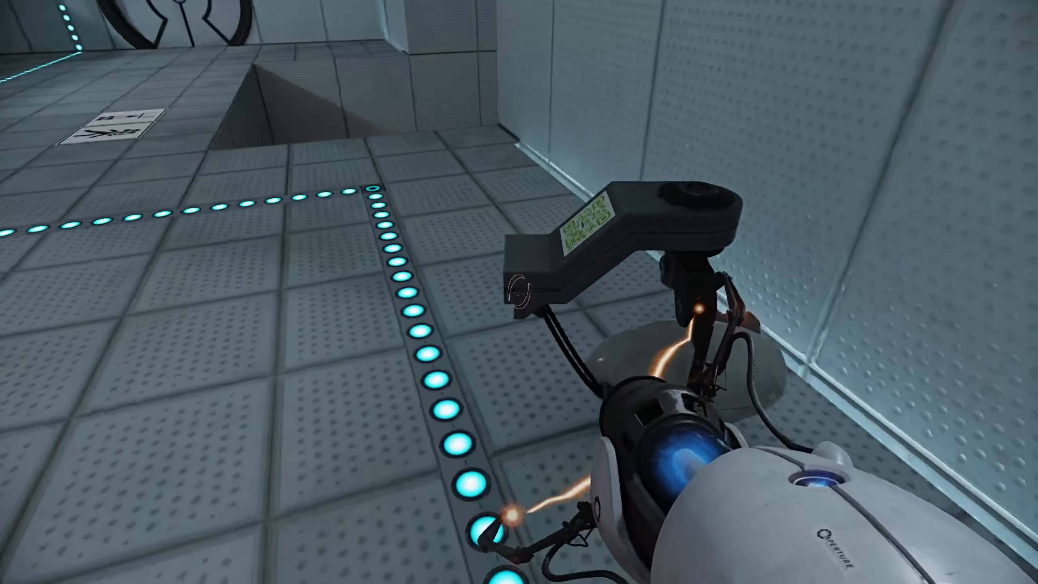
mouse_move(518, 292)
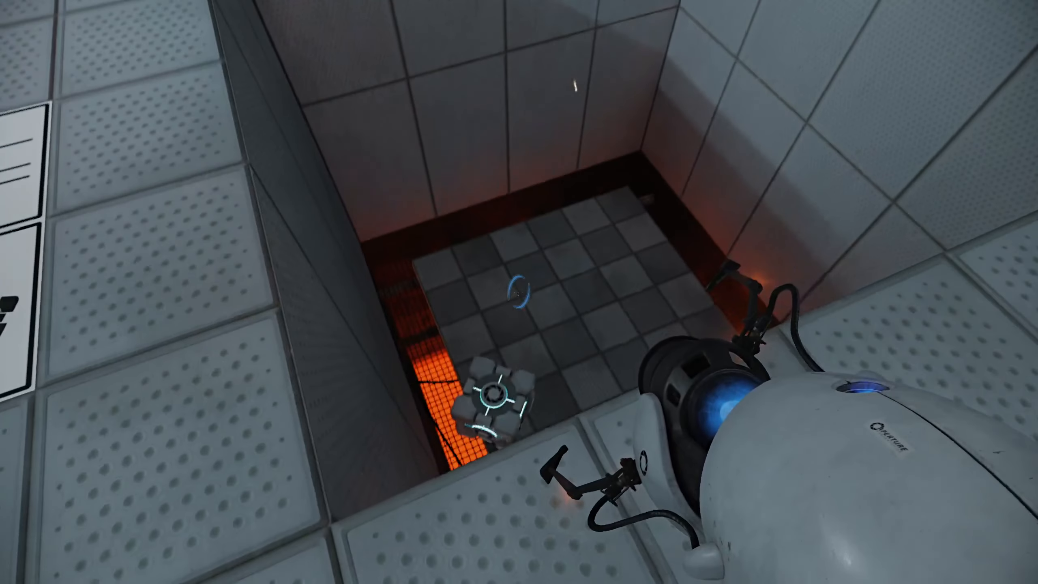
Step: Portal onto the pit floor near the cube to bring it up to the floor button
click(519, 292)
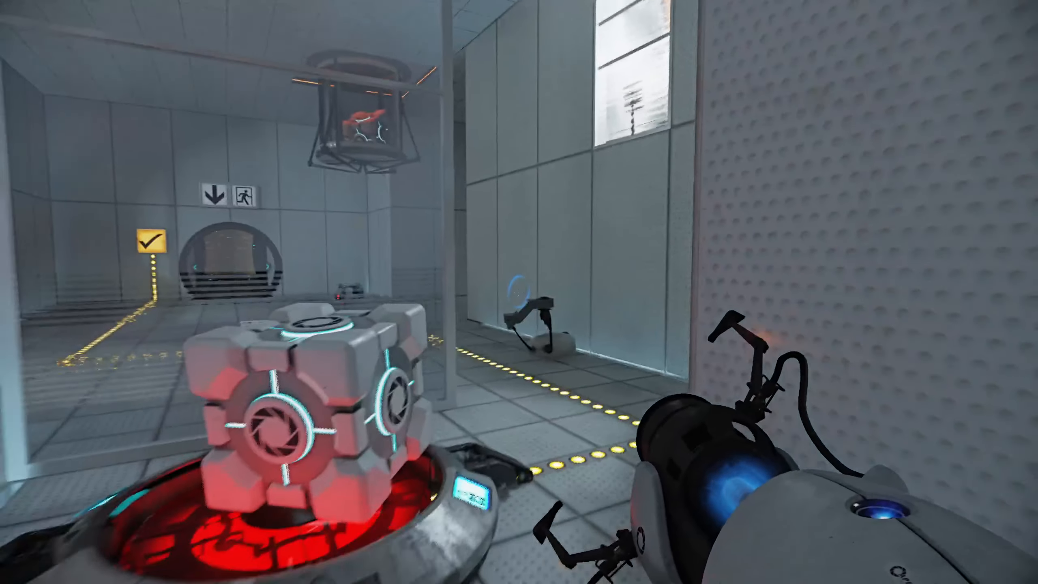
mouse_move(519, 292)
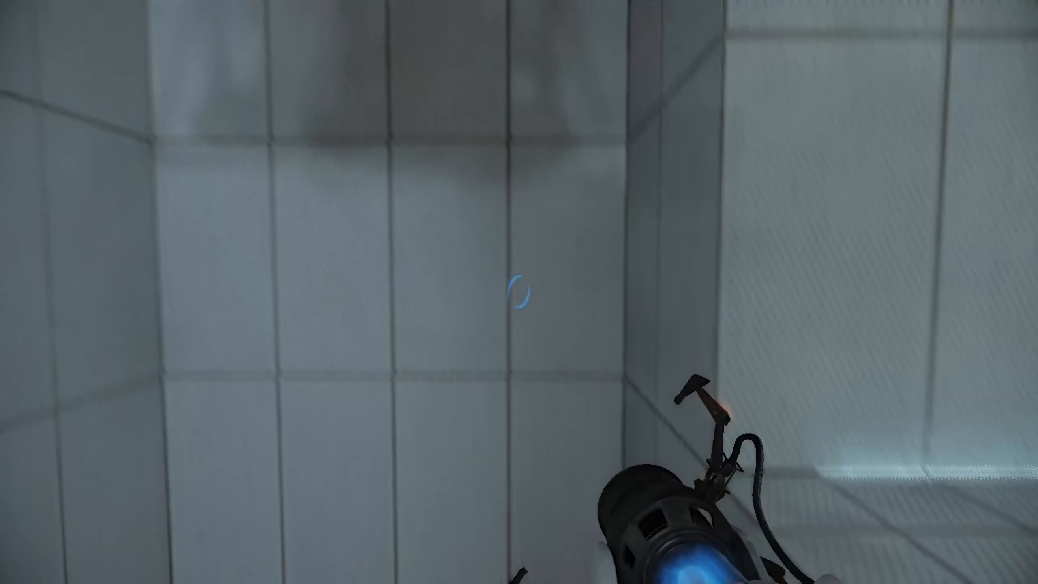
click(519, 292)
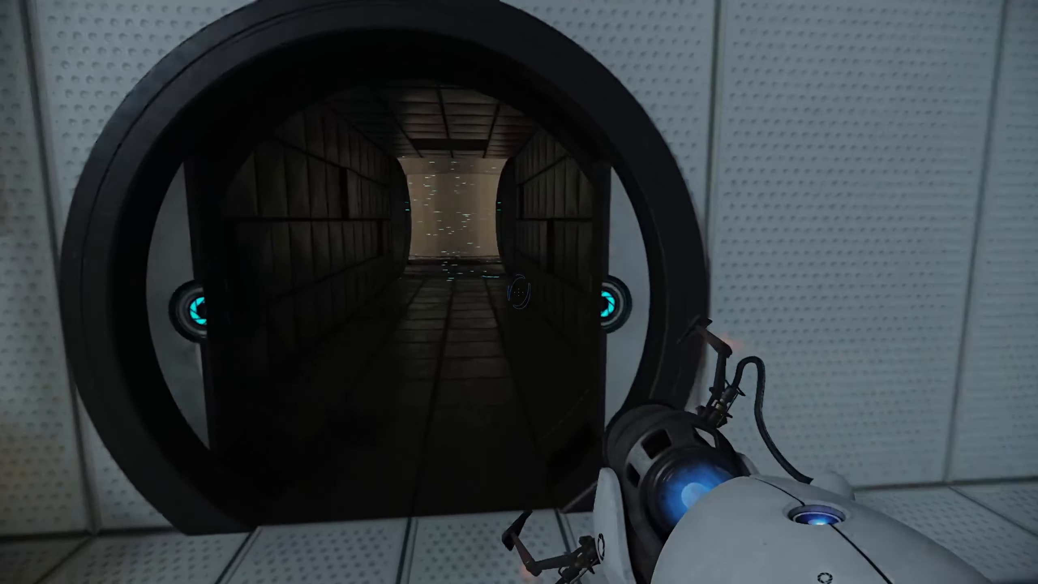
mouse_move(518, 292)
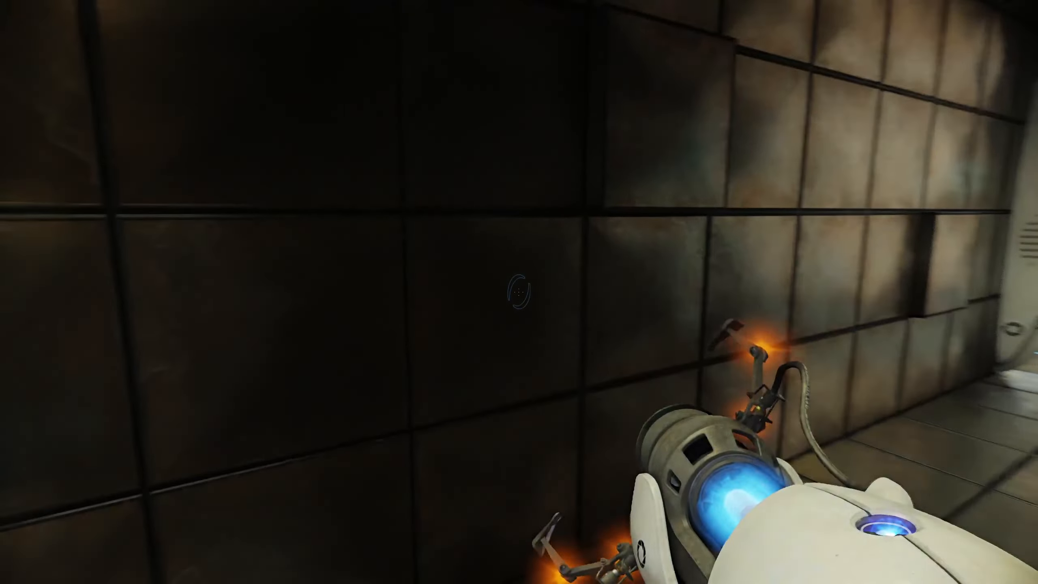
Step: Pass through the round exit door into the dark corridor
click(519, 291)
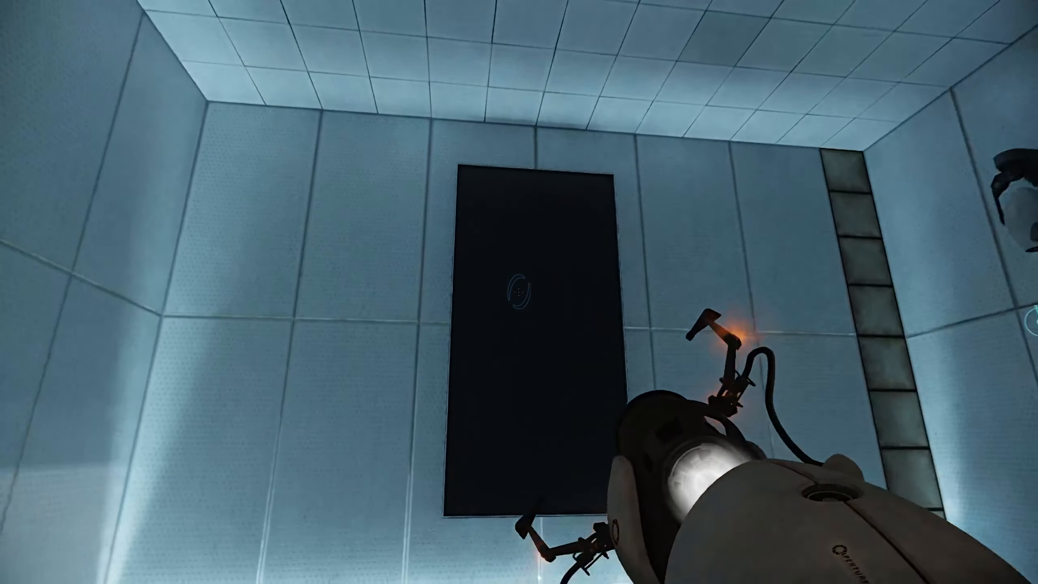
mouse_move(519, 291)
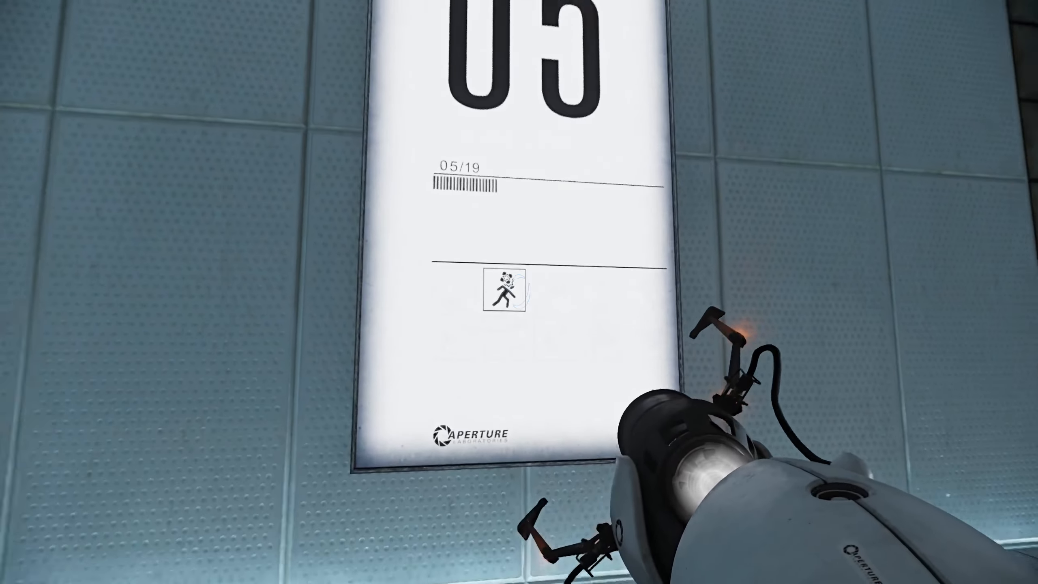
Step: Place portals on the pit floor by the cubes and below the raised cube
click(518, 292)
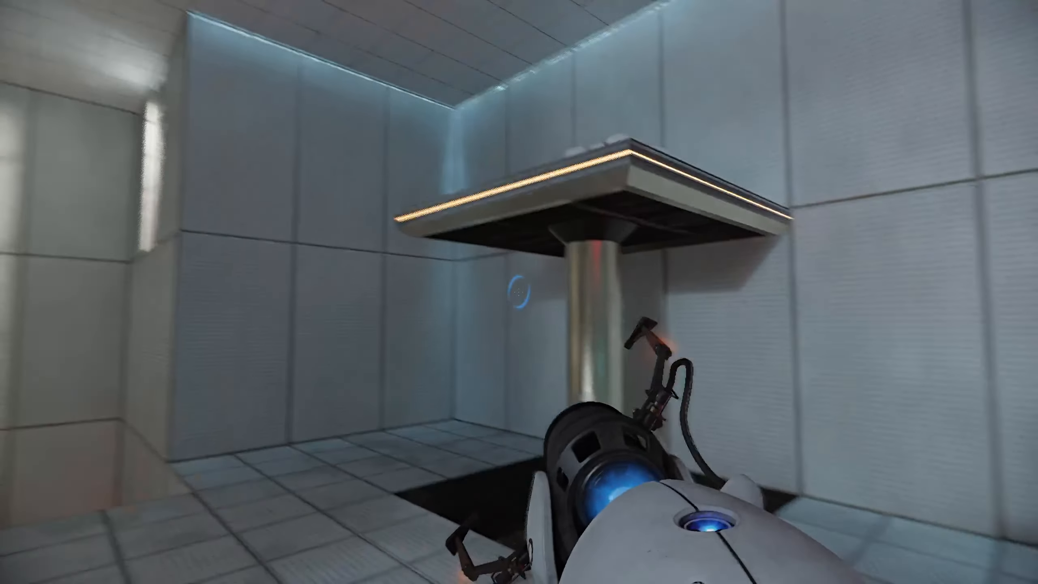
mouse_move(519, 292)
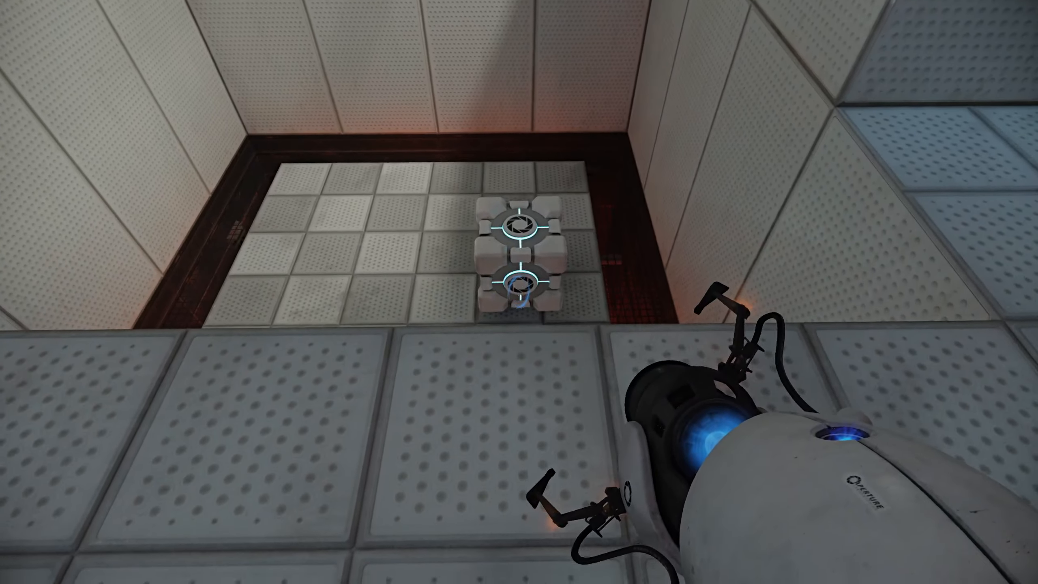
click(519, 292)
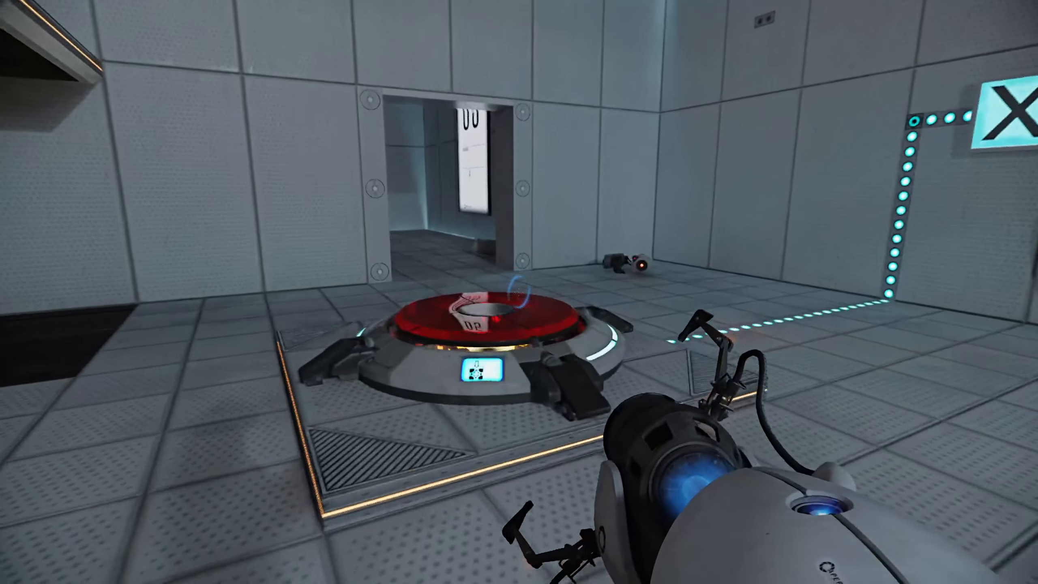
mouse_move(519, 291)
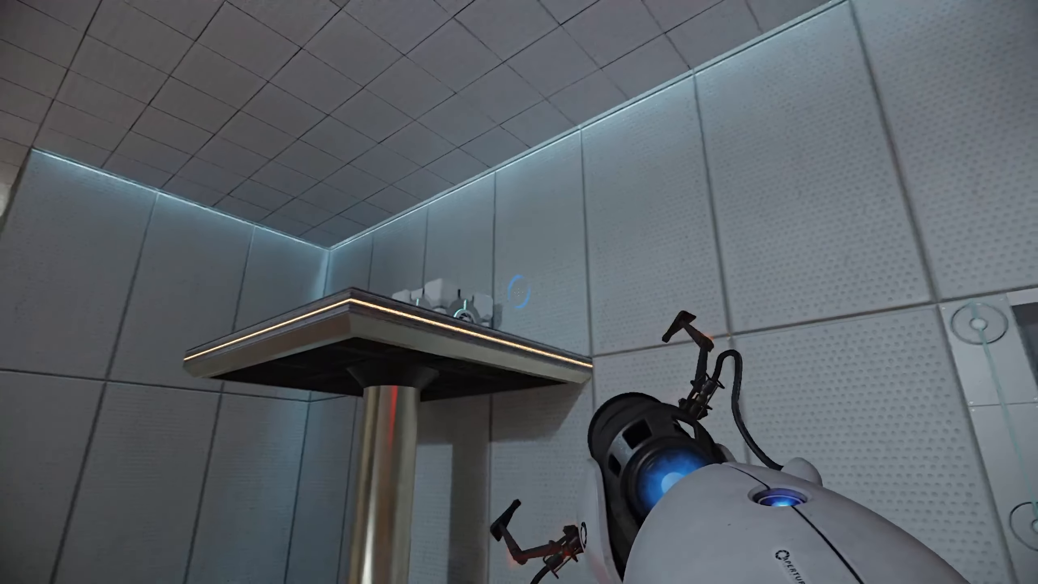
click(519, 292)
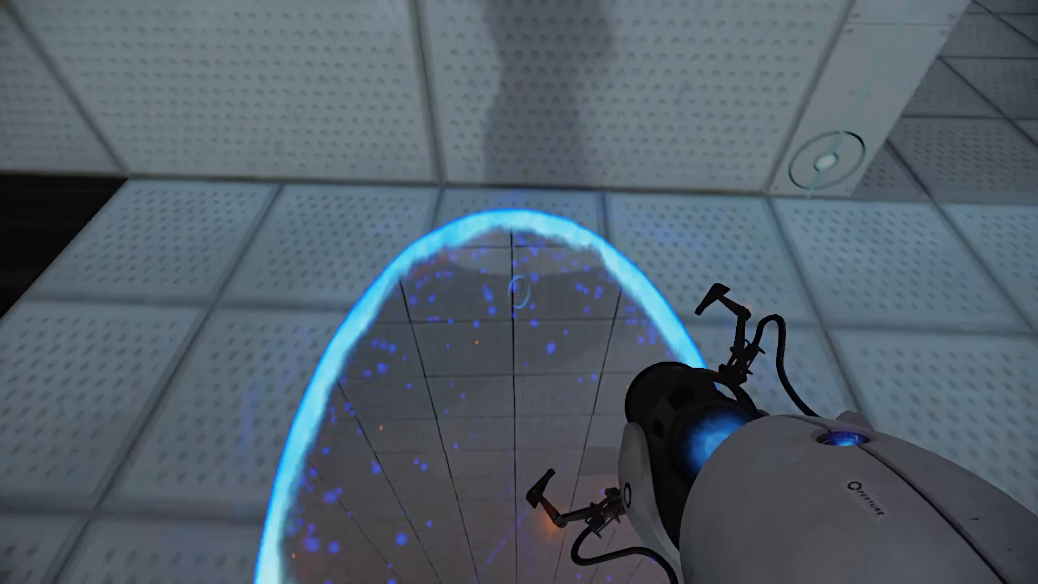
mouse_move(519, 292)
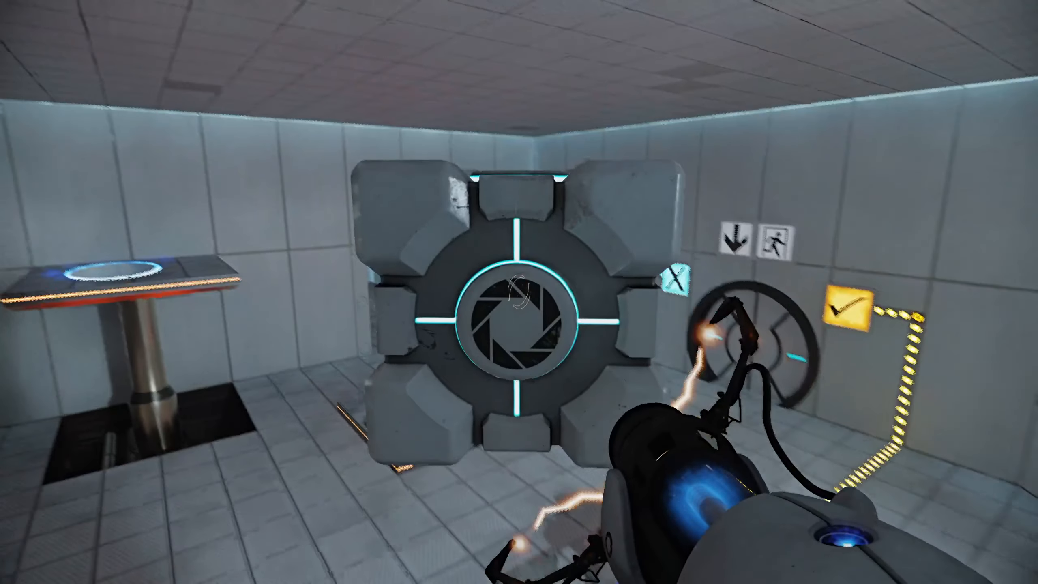
mouse_move(518, 292)
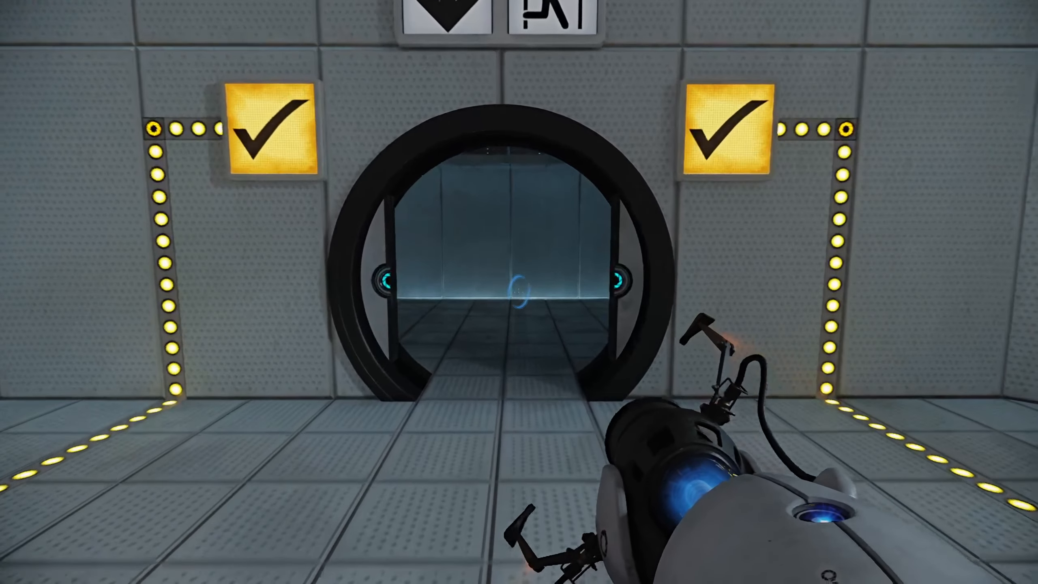
mouse_move(519, 292)
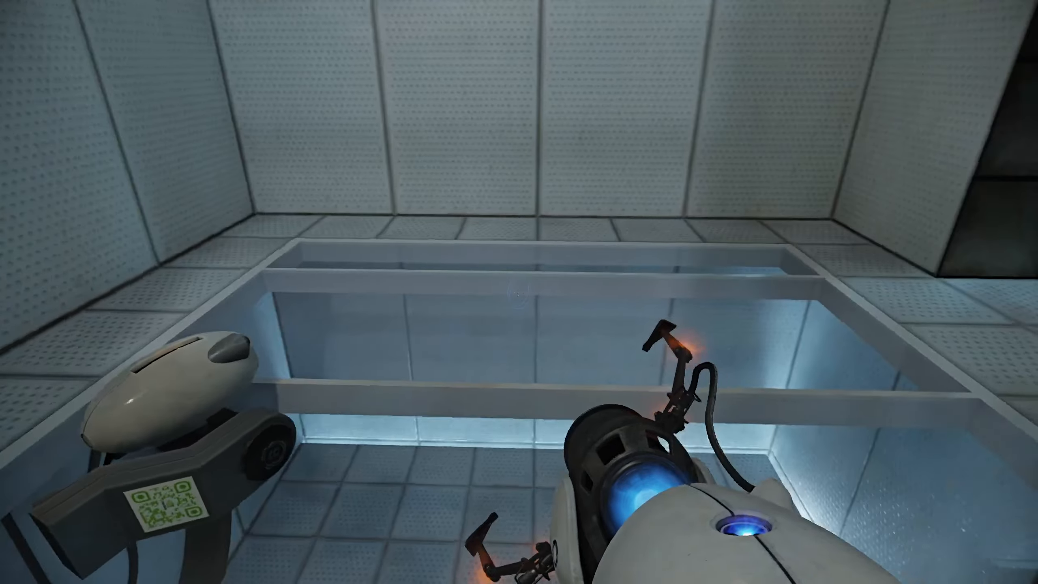
mouse_move(519, 292)
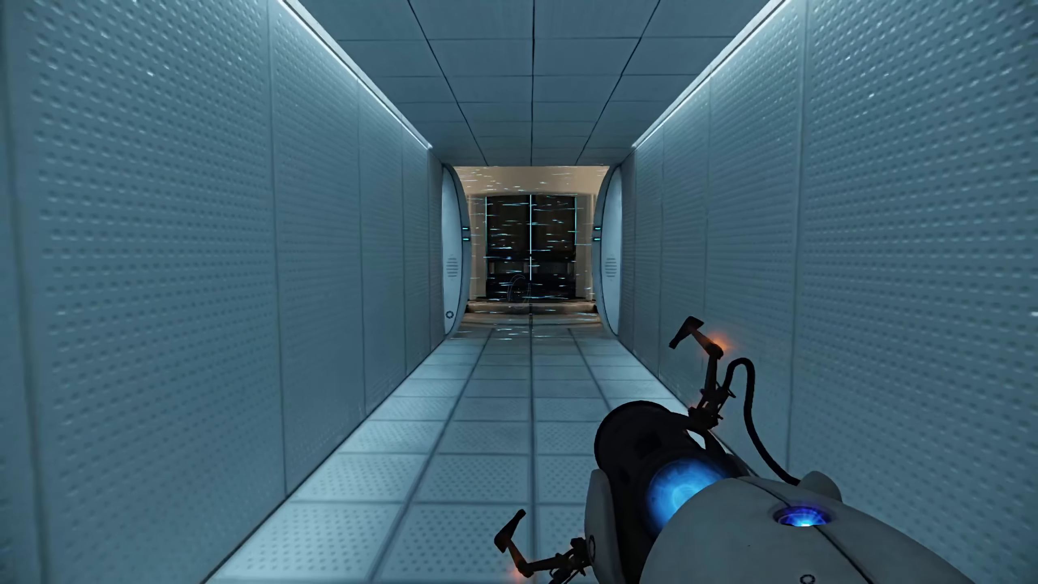
Step: Head down the exit corridor toward the elevator
key(w)
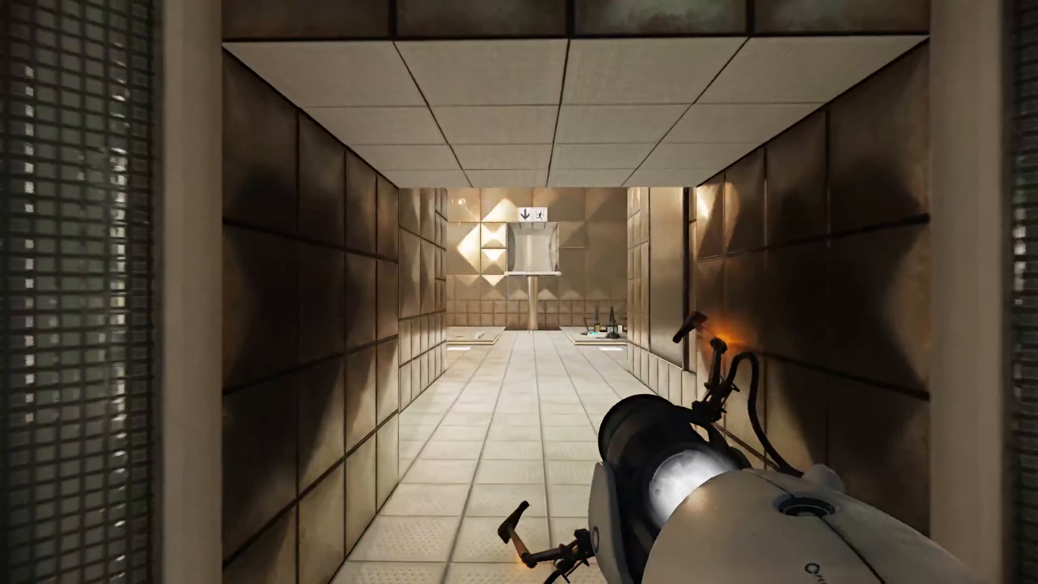
mouse_move(519, 292)
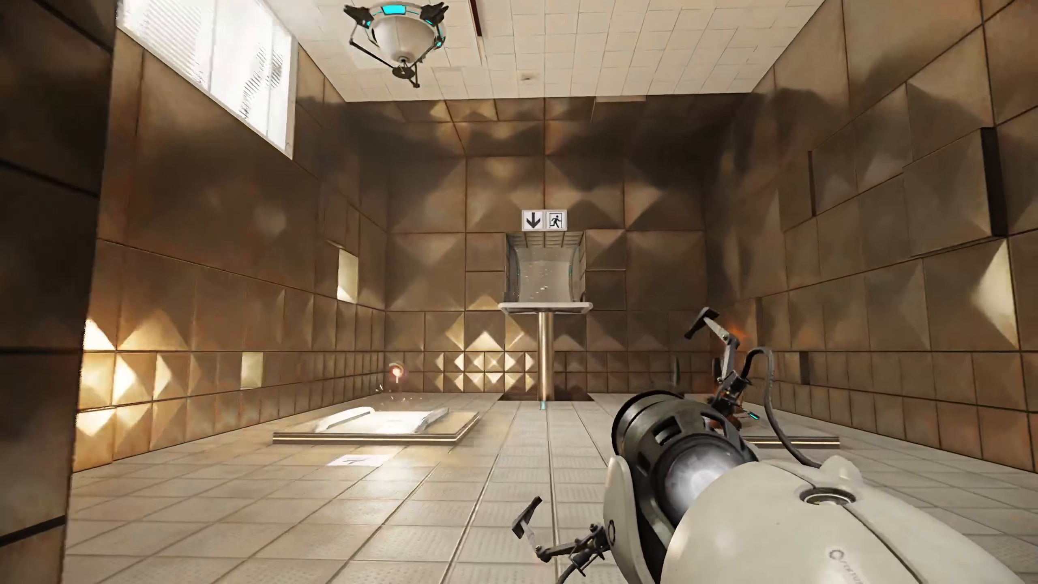
mouse_move(519, 198)
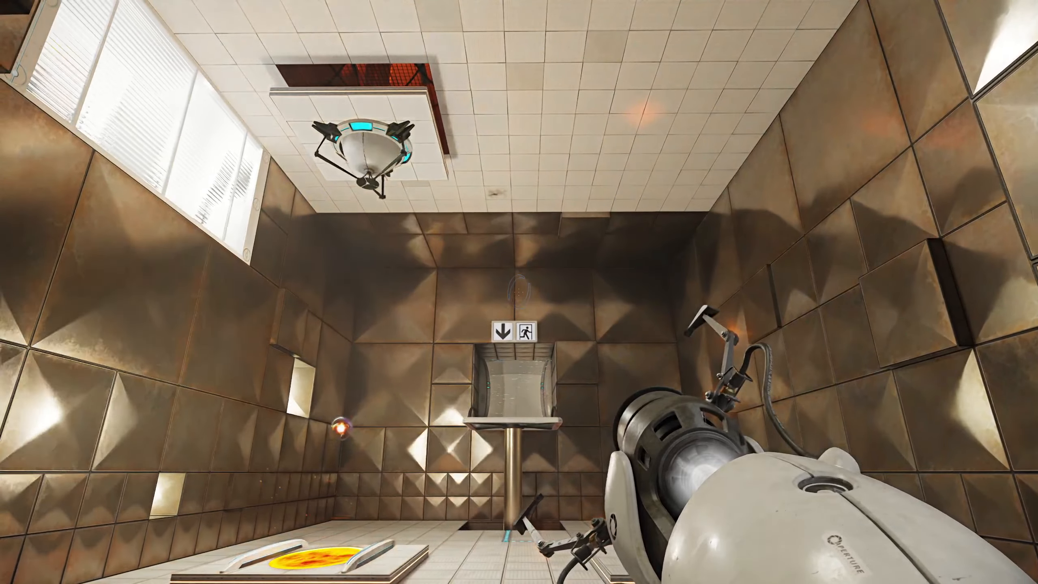
mouse_move(519, 292)
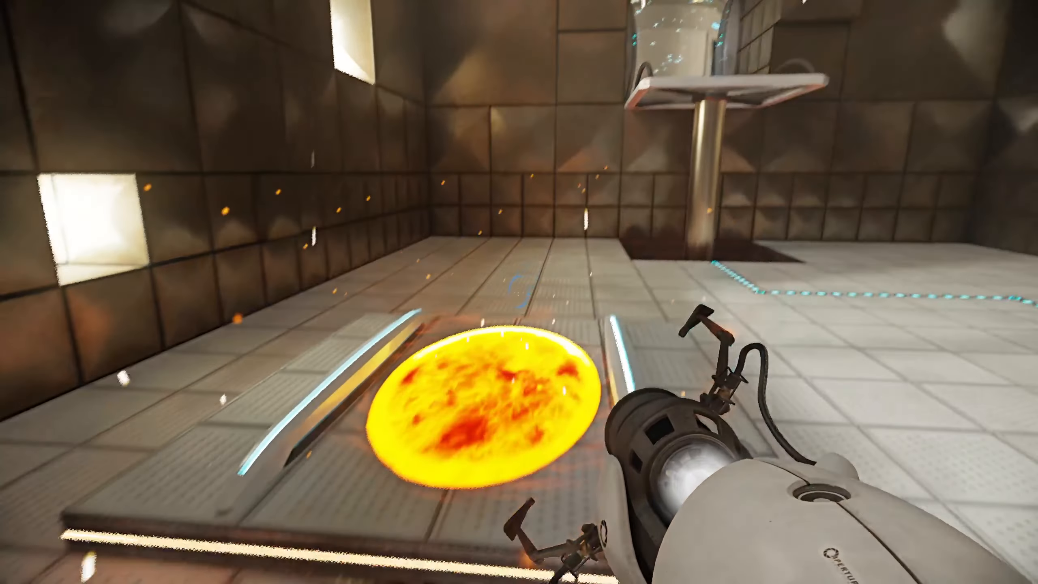
mouse_move(519, 292)
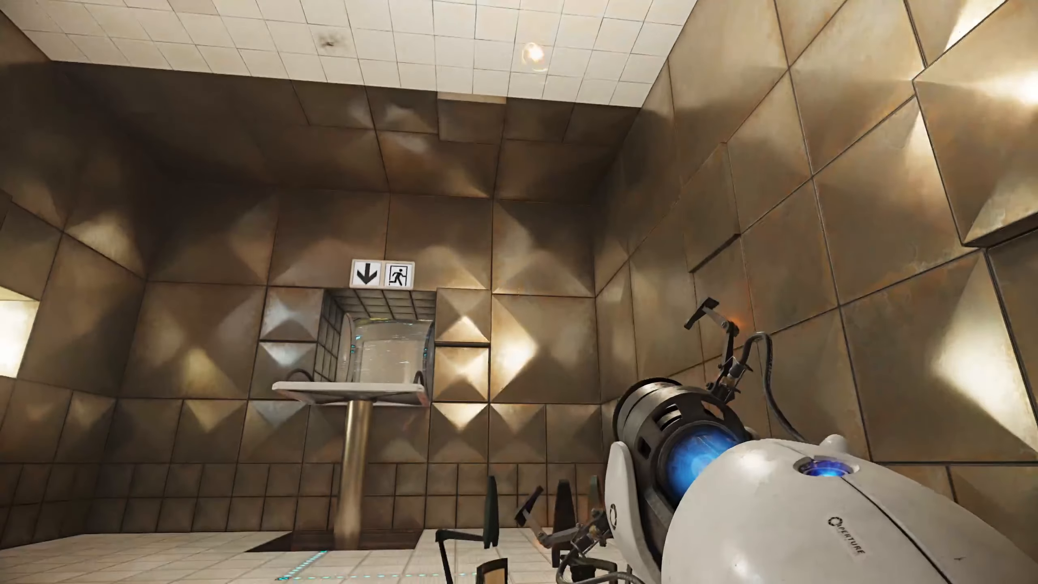
mouse_move(519, 292)
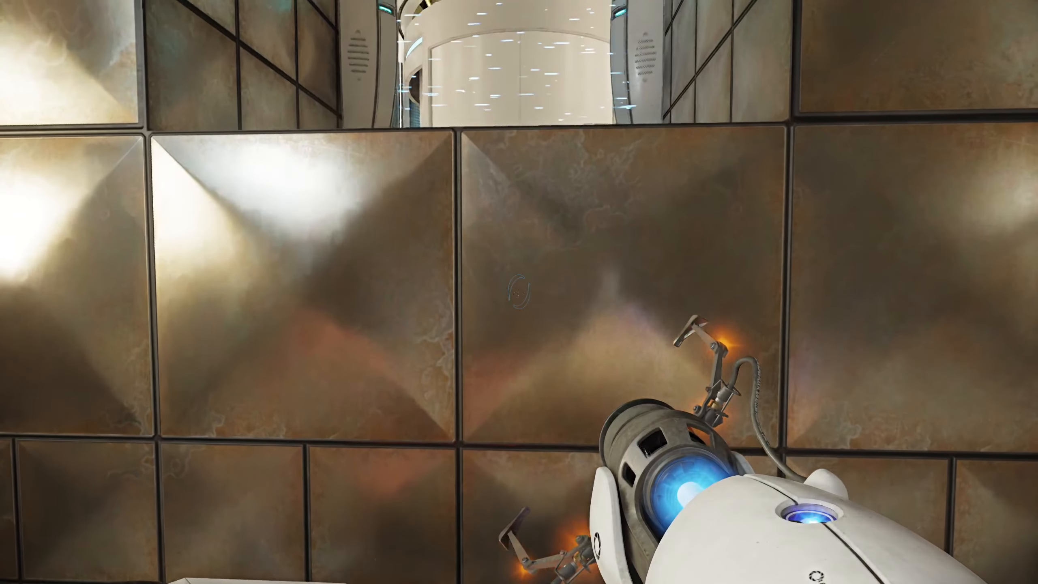
mouse_move(519, 292)
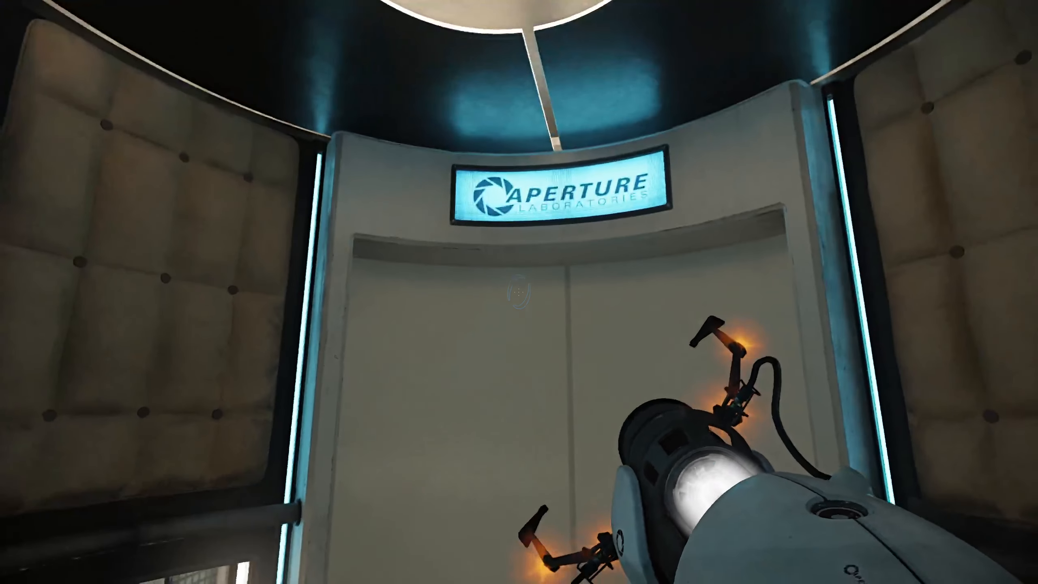
mouse_move(519, 292)
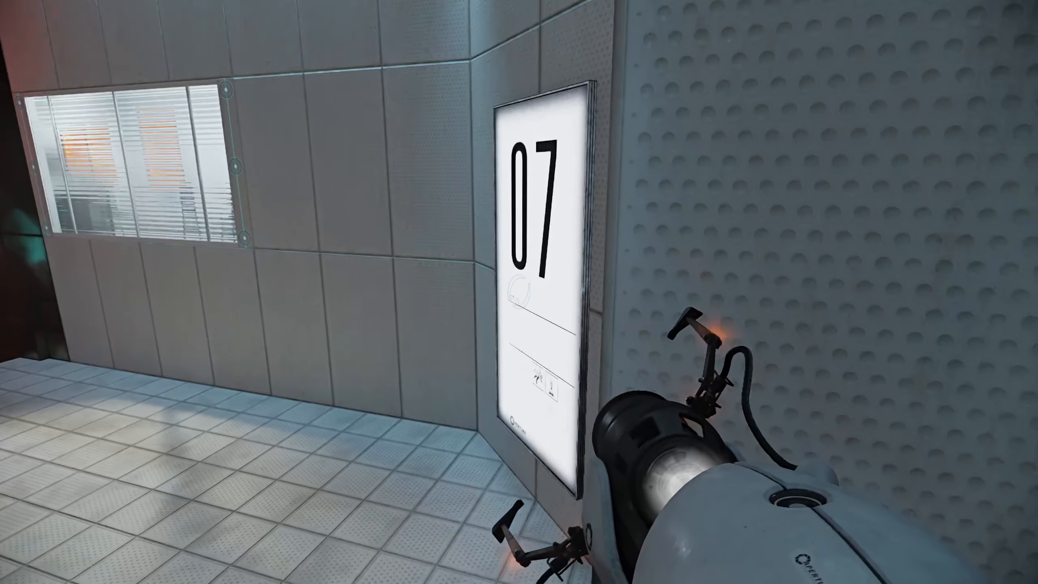
mouse_move(519, 292)
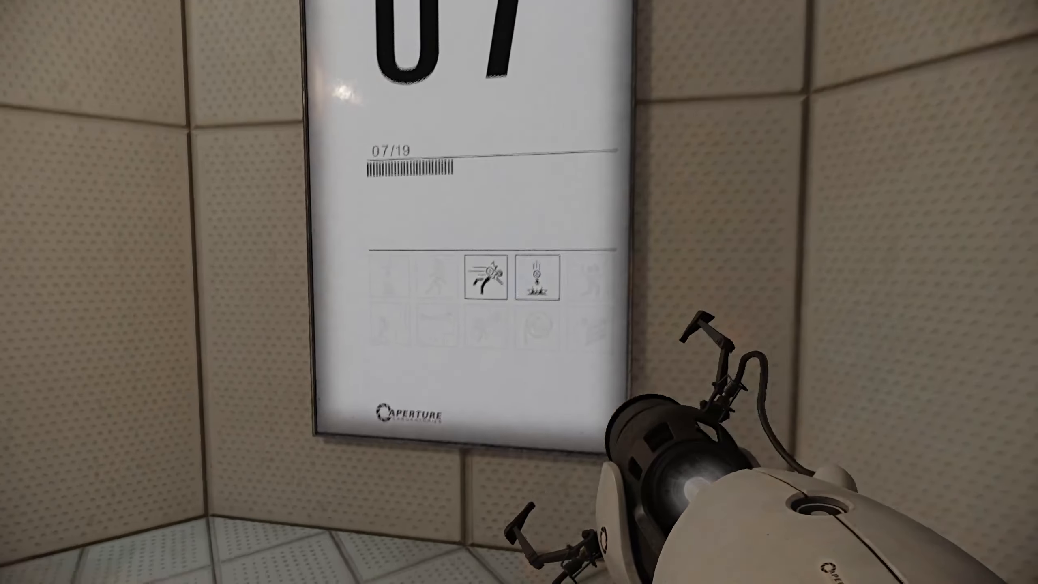
mouse_move(519, 291)
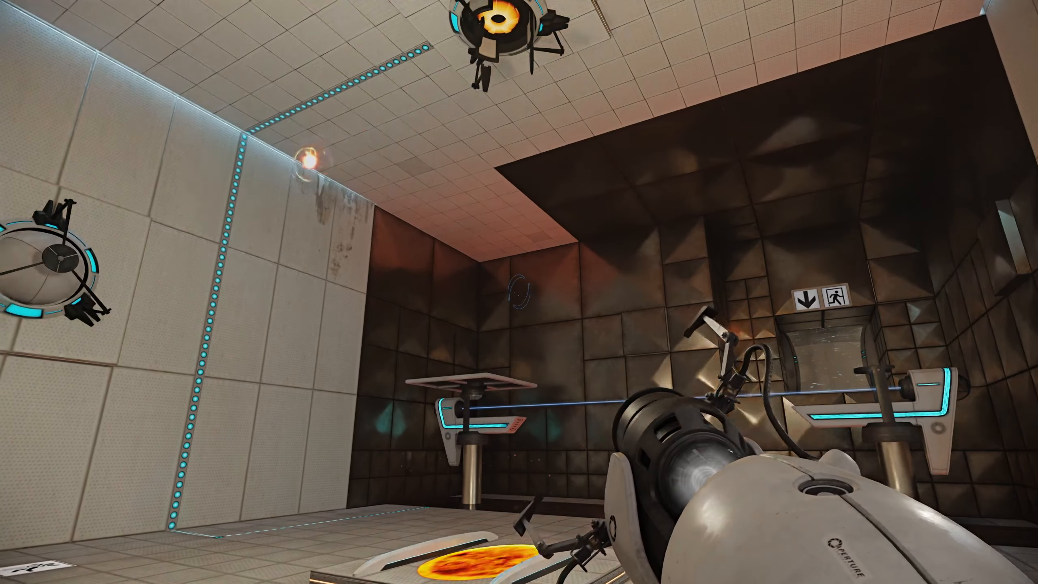
mouse_move(519, 292)
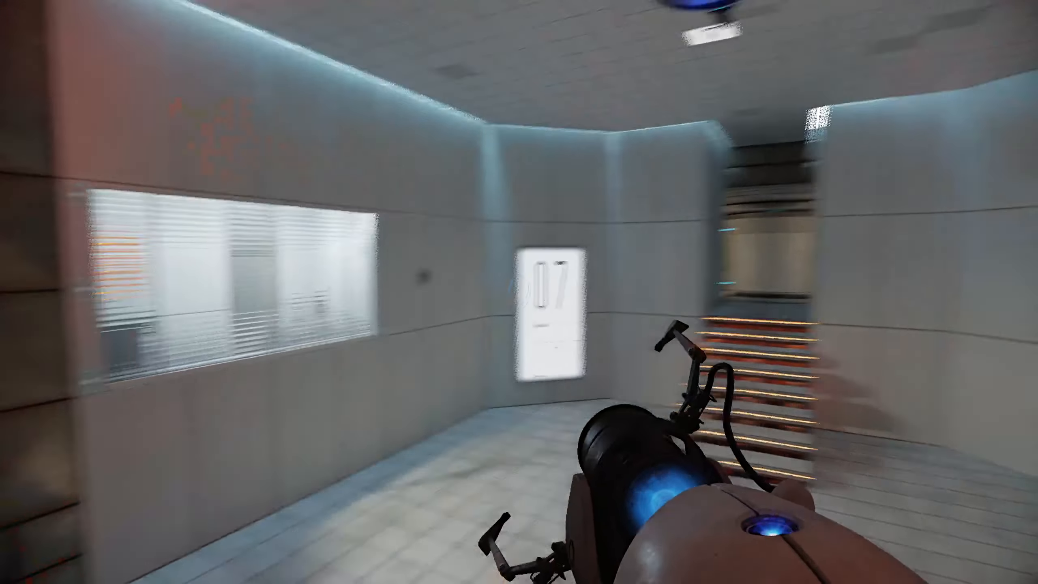
mouse_move(519, 292)
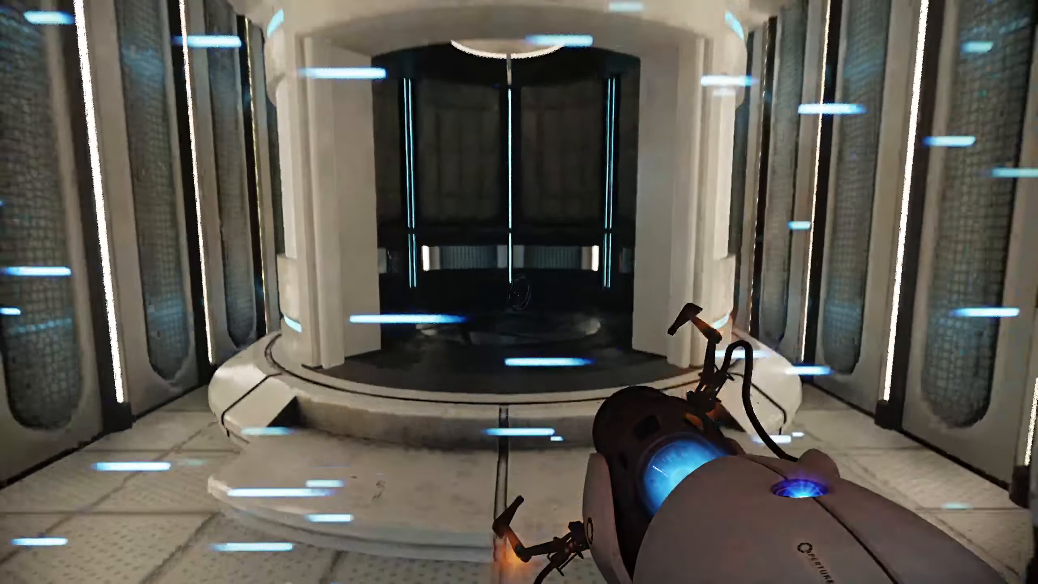
Step: Step into the elevator and ride it away from chamber 07
key(w)
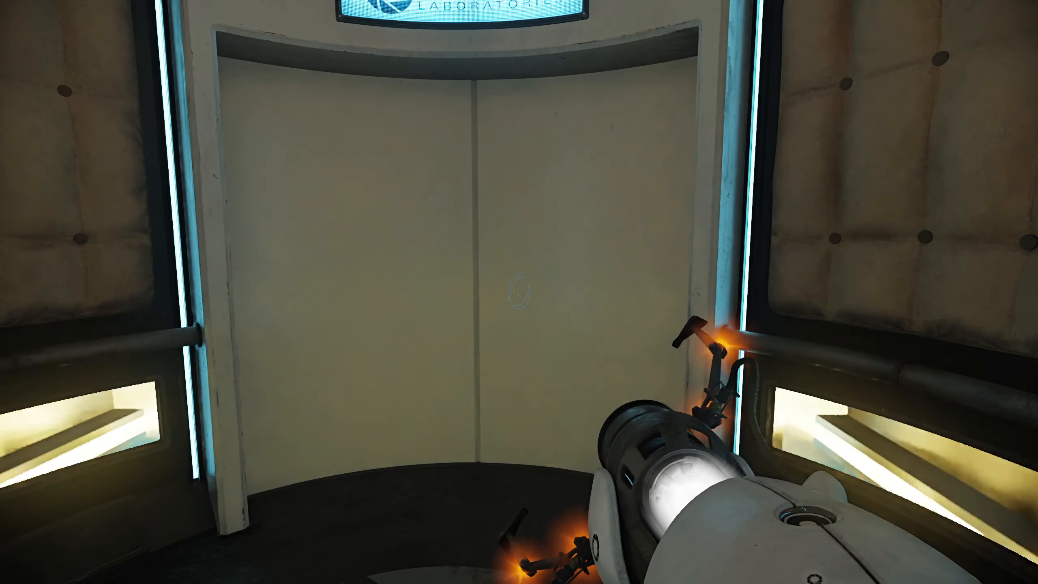
mouse_move(518, 292)
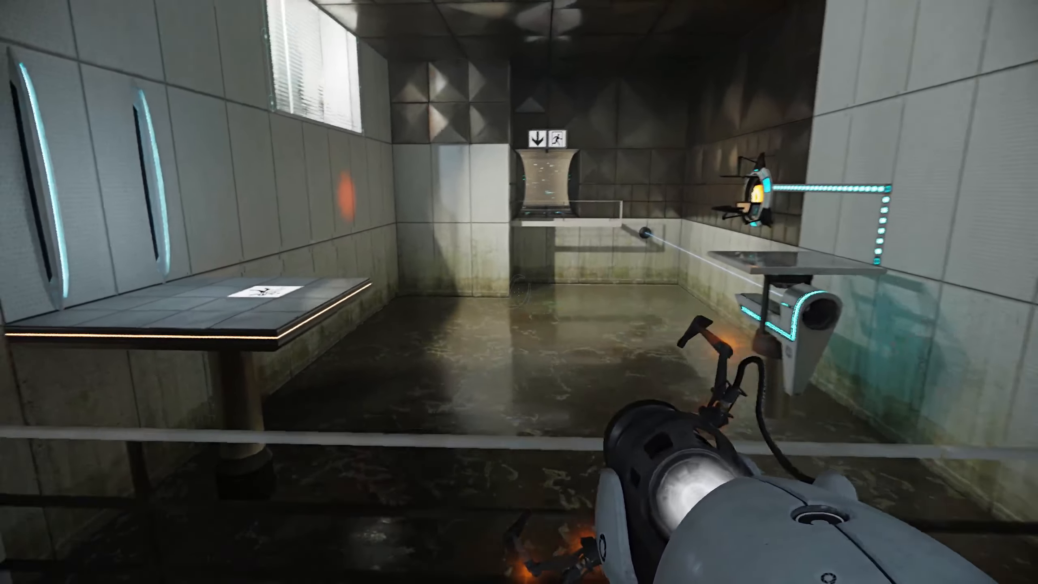
mouse_move(519, 292)
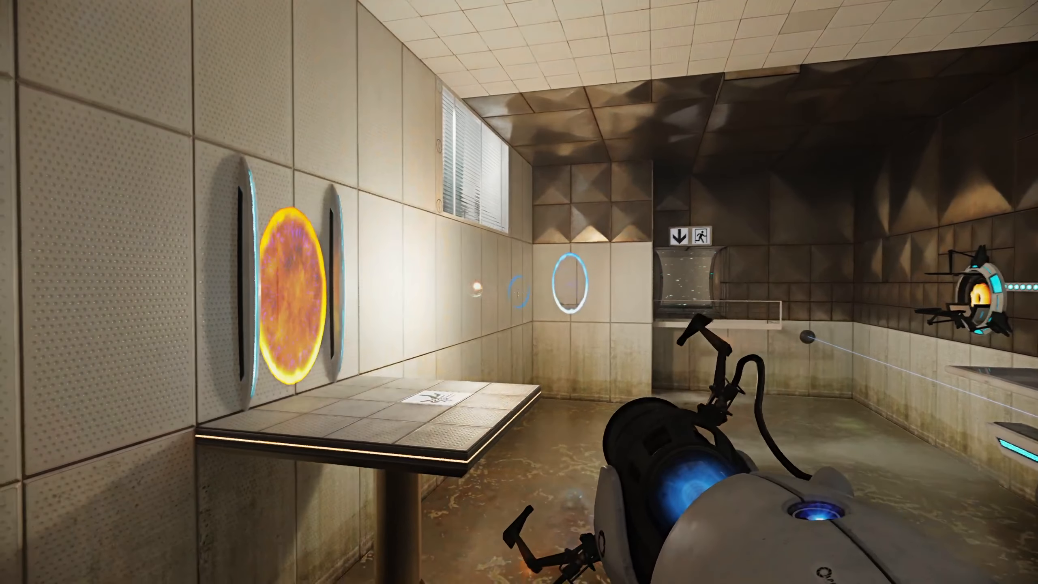
mouse_move(519, 292)
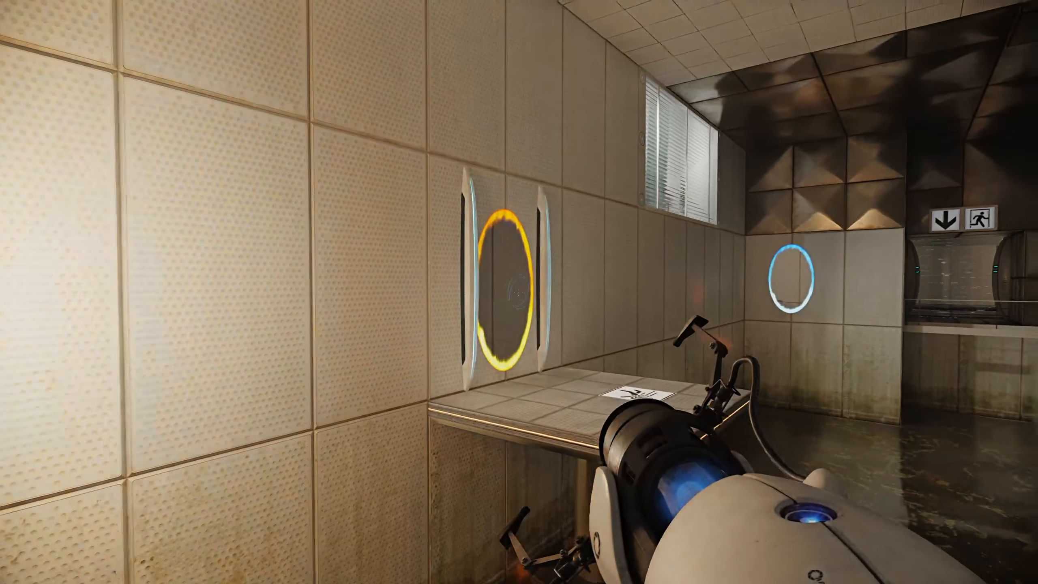
mouse_move(518, 291)
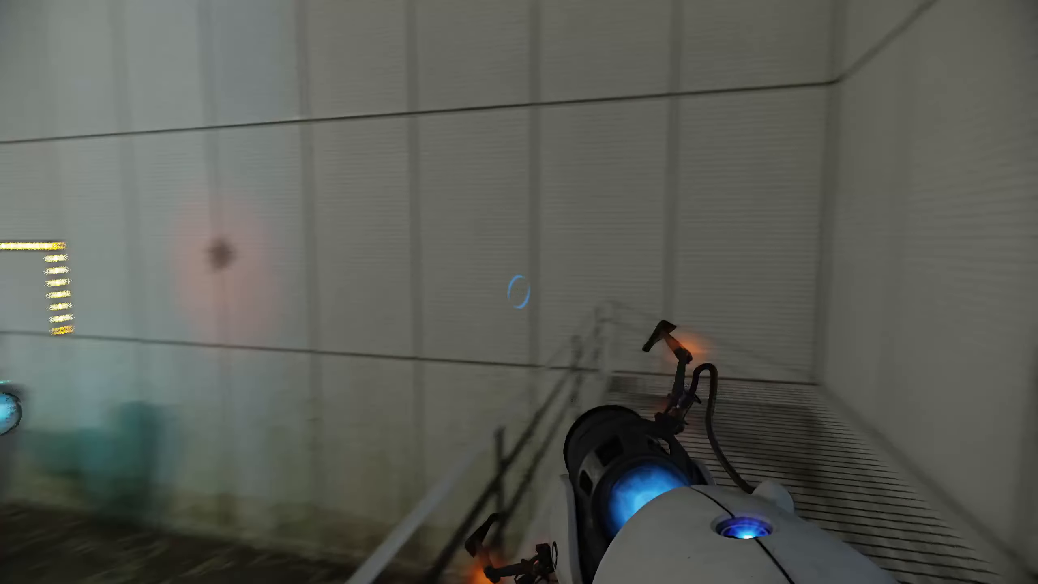
Step: Fire a portal to emerge above the pellet launcher and moving platform
click(518, 292)
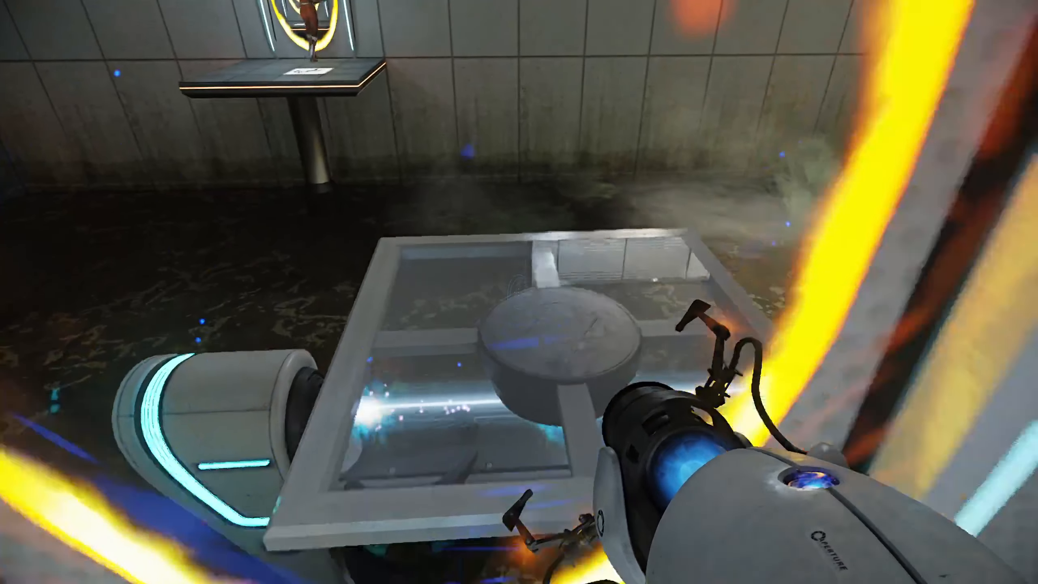
mouse_move(519, 292)
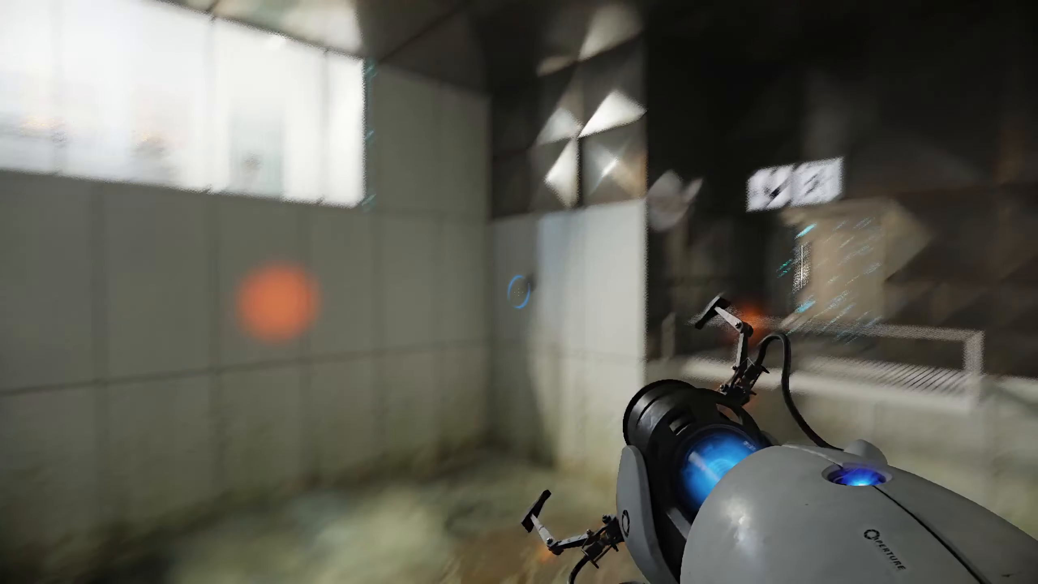
mouse_move(519, 292)
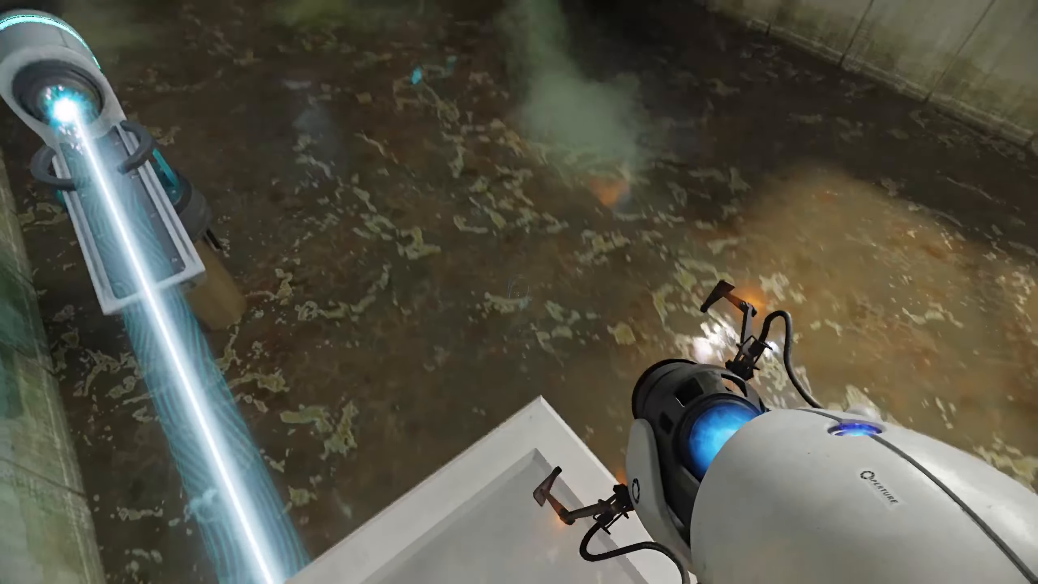
mouse_move(519, 292)
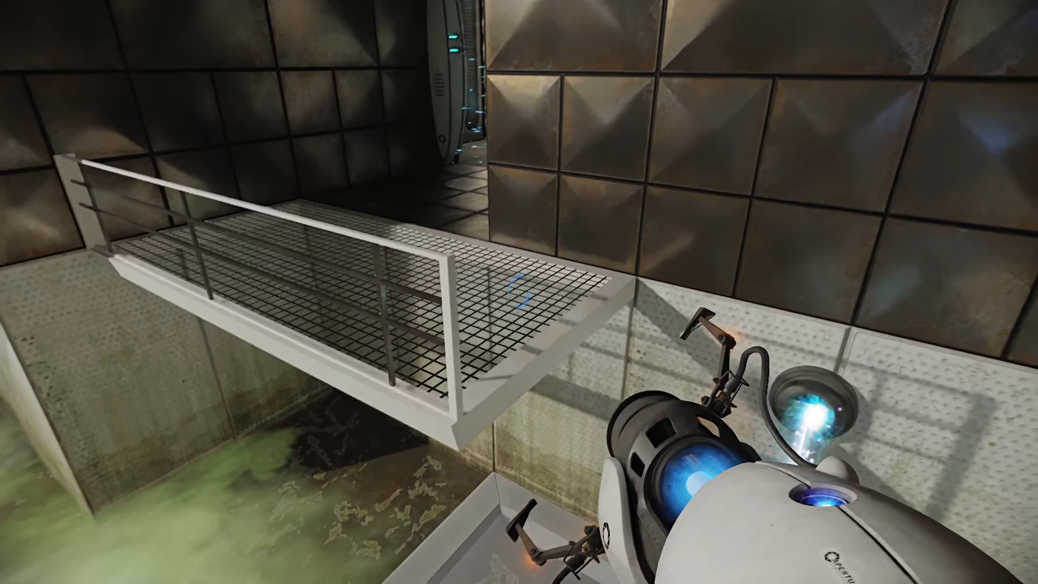
mouse_move(519, 292)
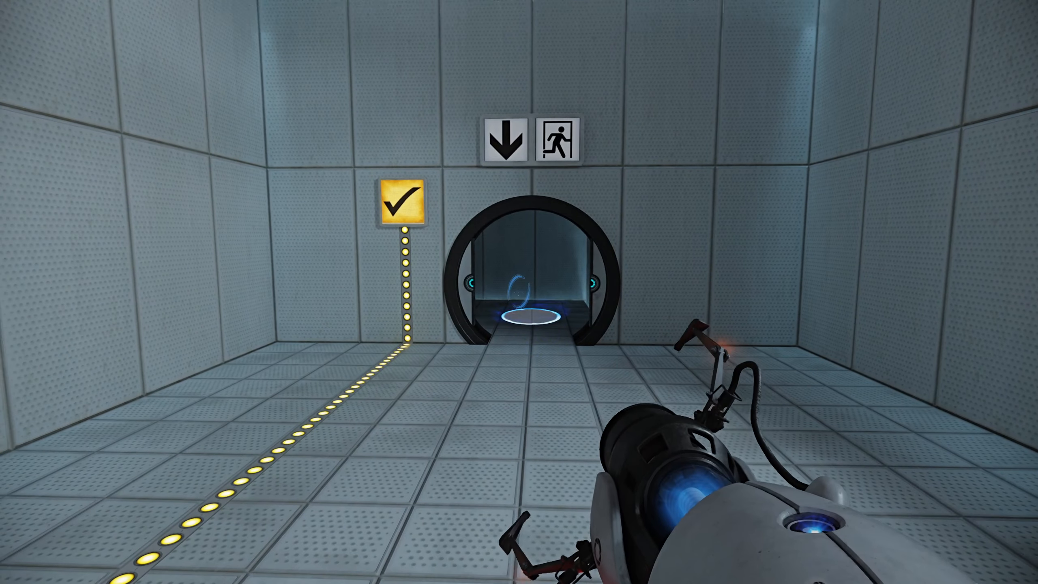
Step: Walk forward to fetch the cube through the blue portal toward the red button
key(w)
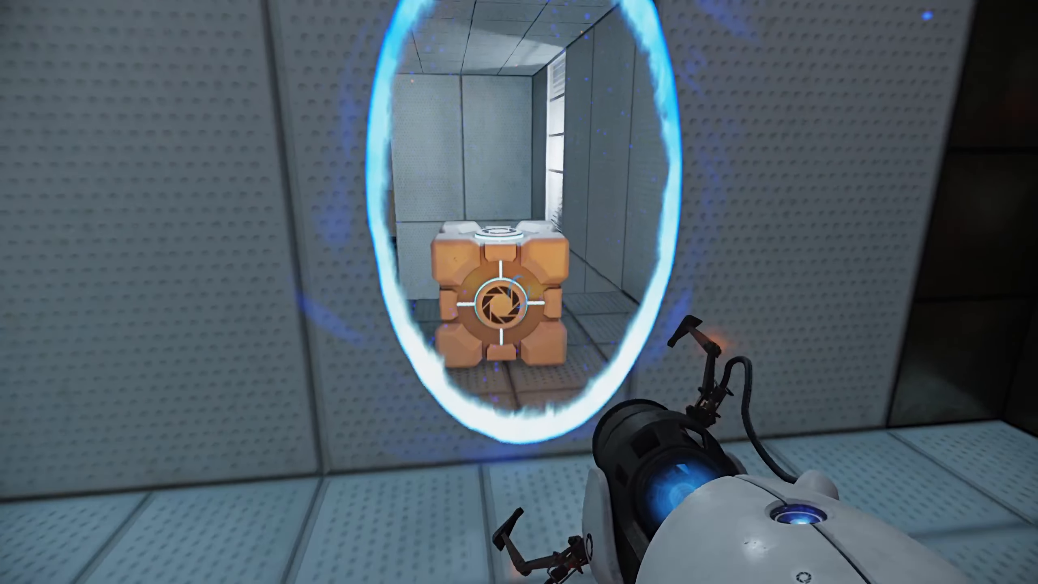
key(w)
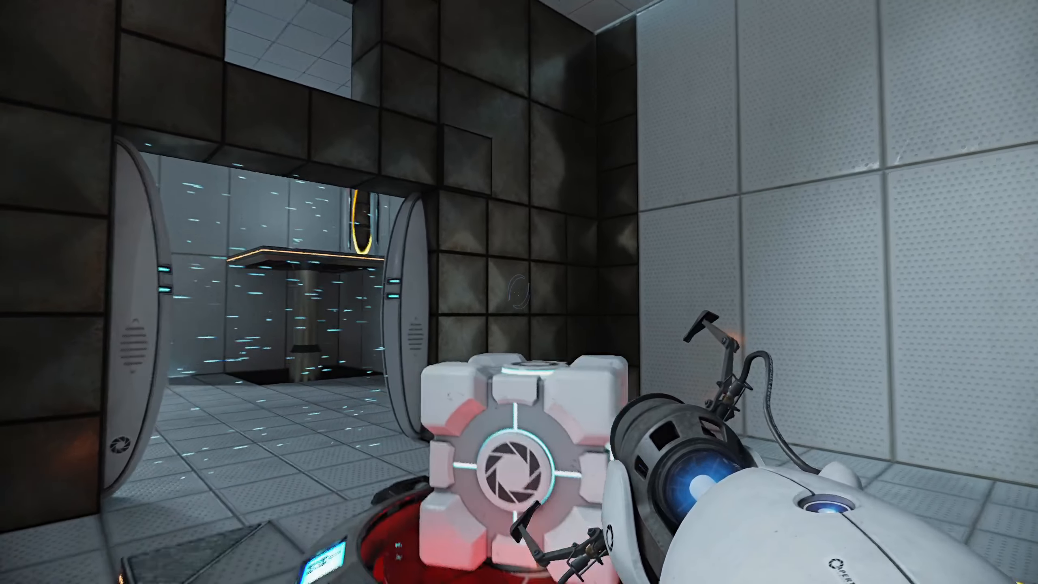
mouse_move(519, 291)
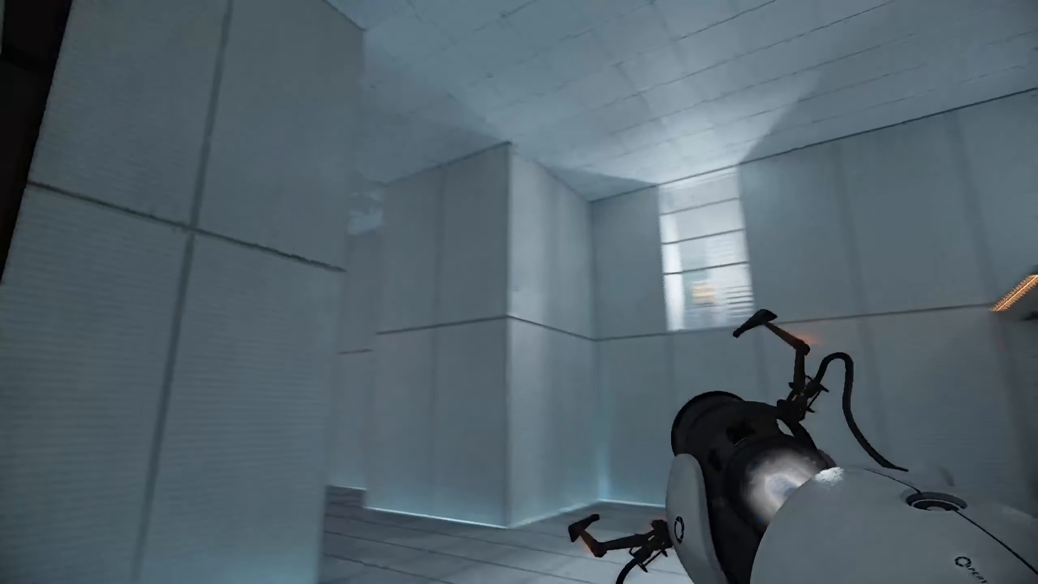
mouse_move(519, 292)
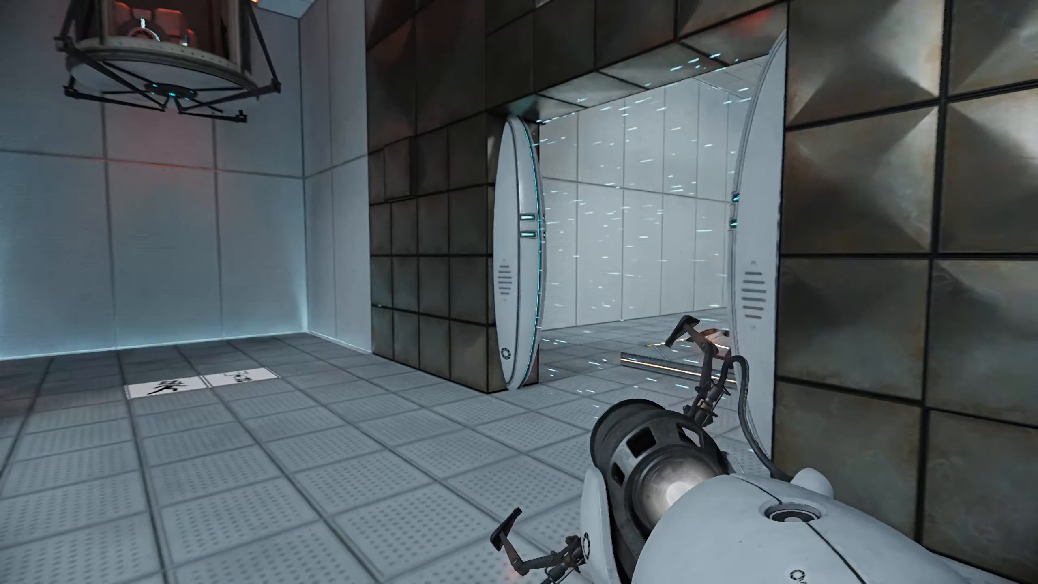
mouse_move(518, 292)
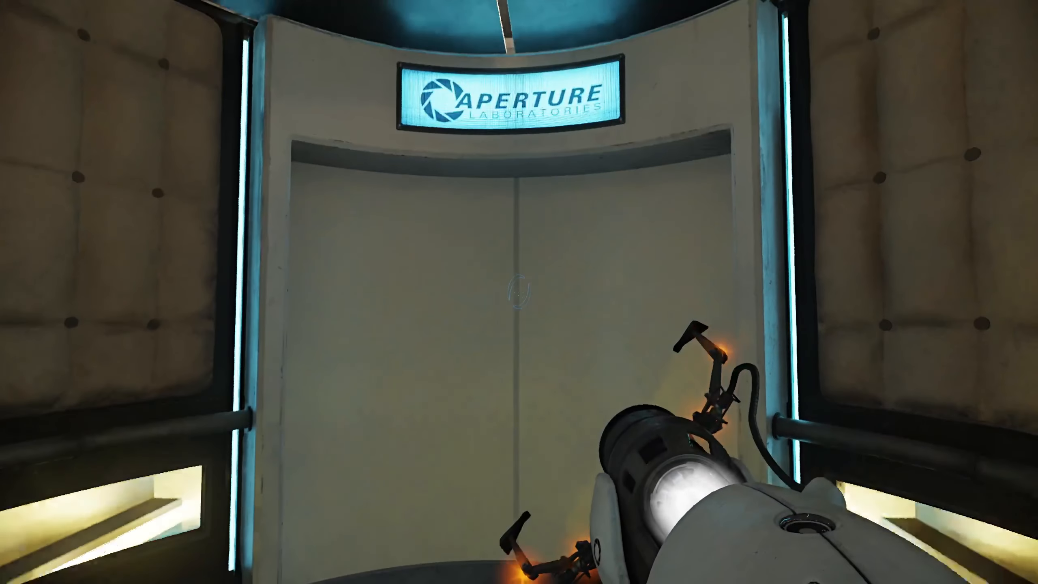
mouse_move(519, 292)
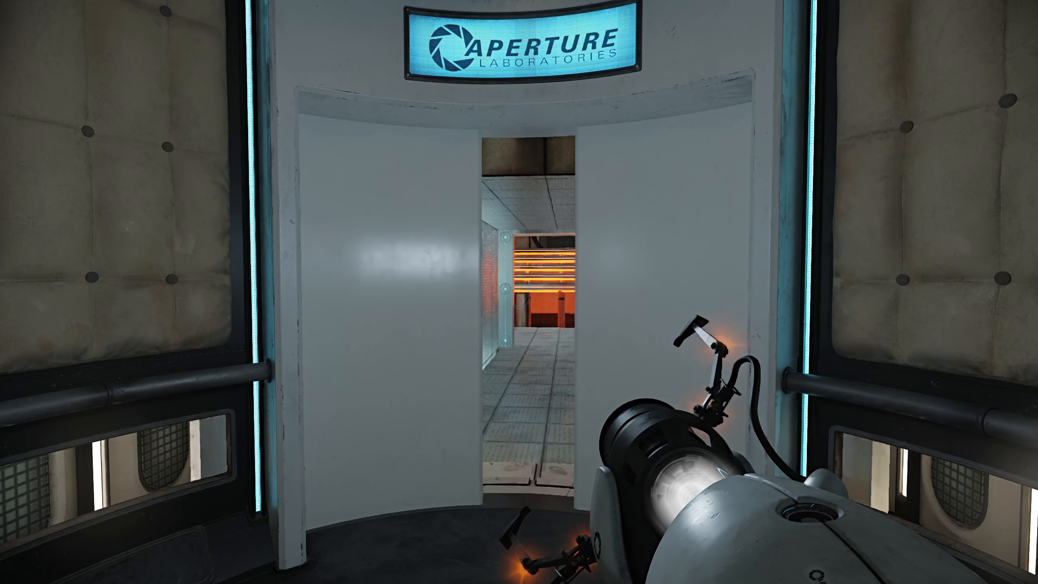
Step: Walk forward out of the elevator down the white corridor toward the orange-lit chamber
key(w)
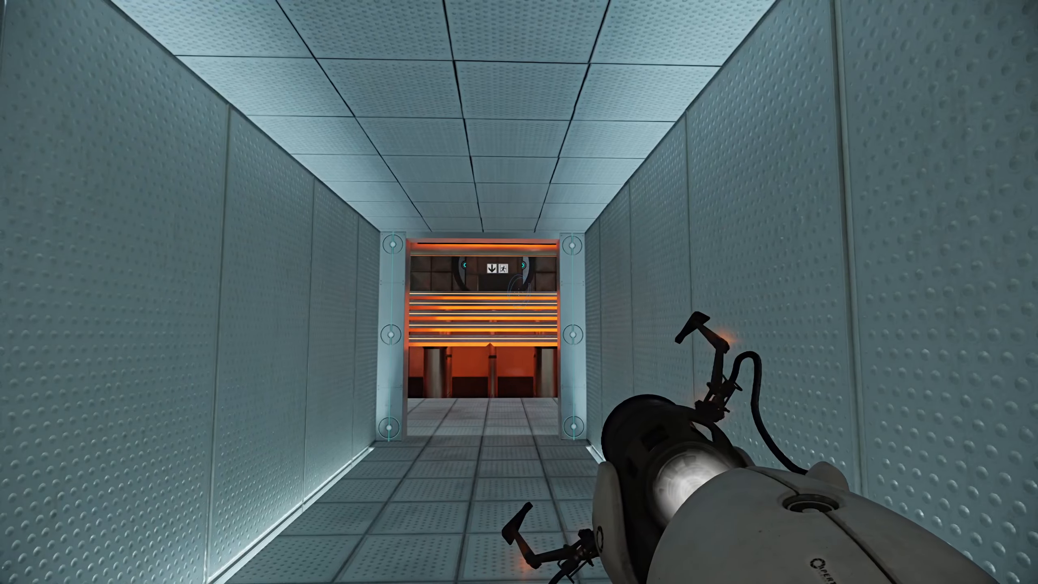
key(w)
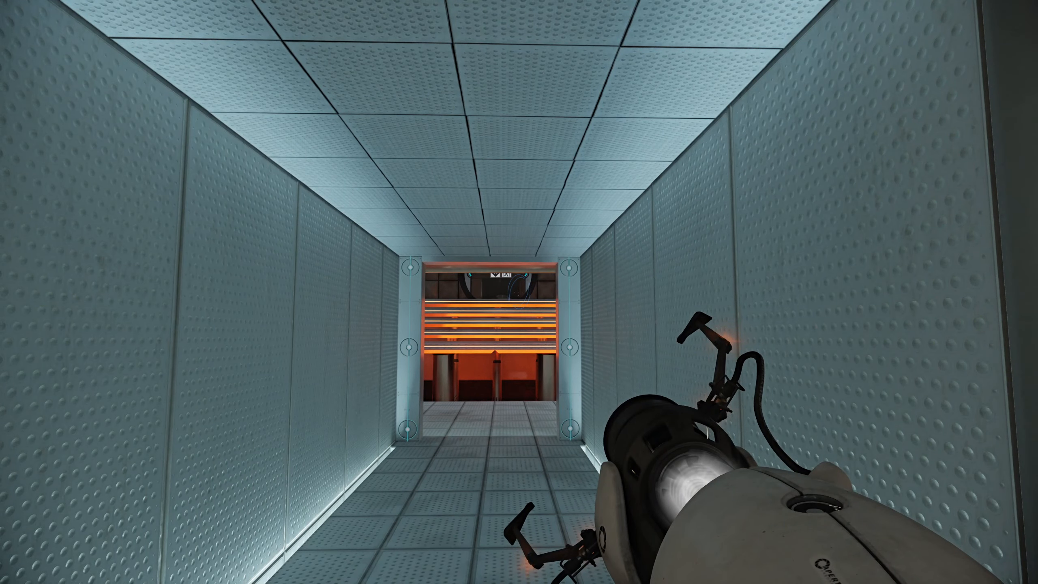